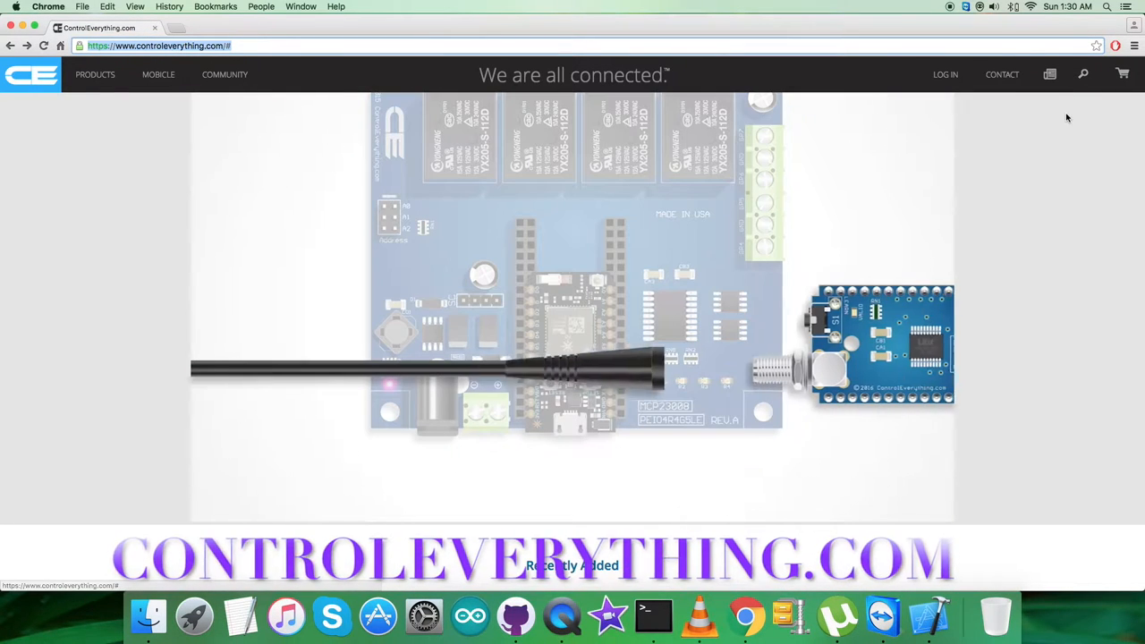
- Search the store for HMC5883 and land on the 3-Axis Digital Compass Mini Module page
text(HMC5883)
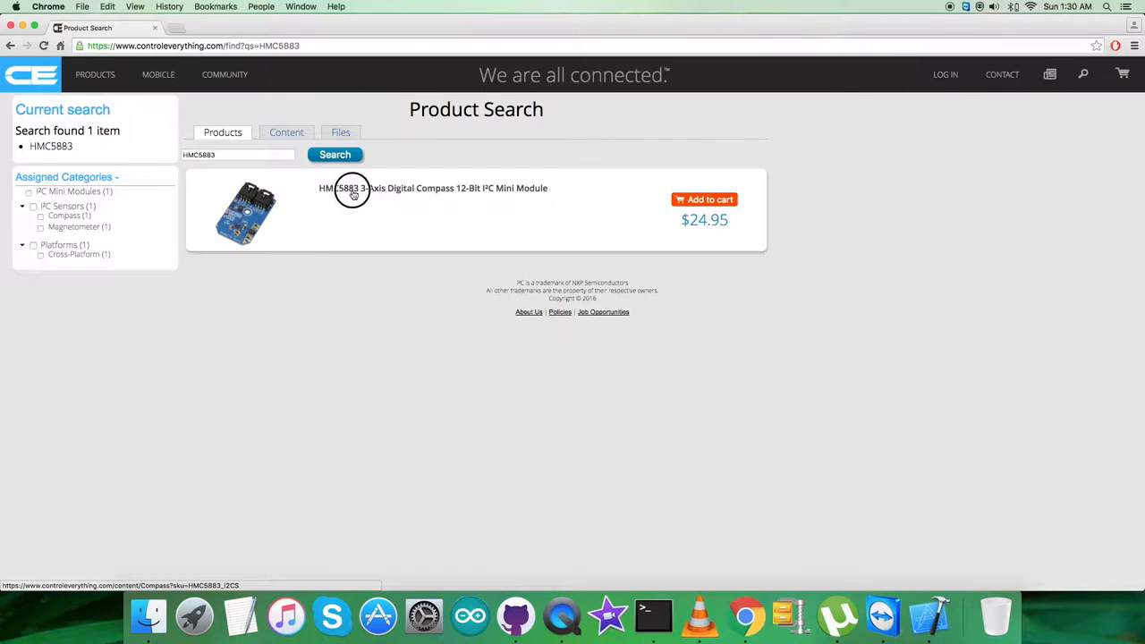
click(433, 188)
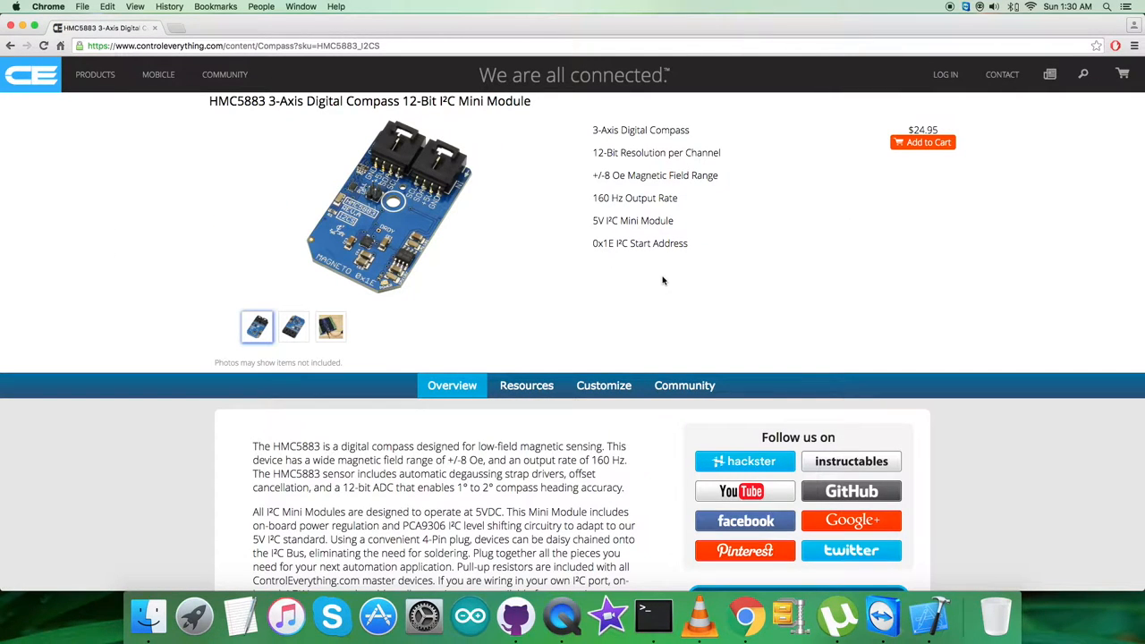
mouse_move(658, 280)
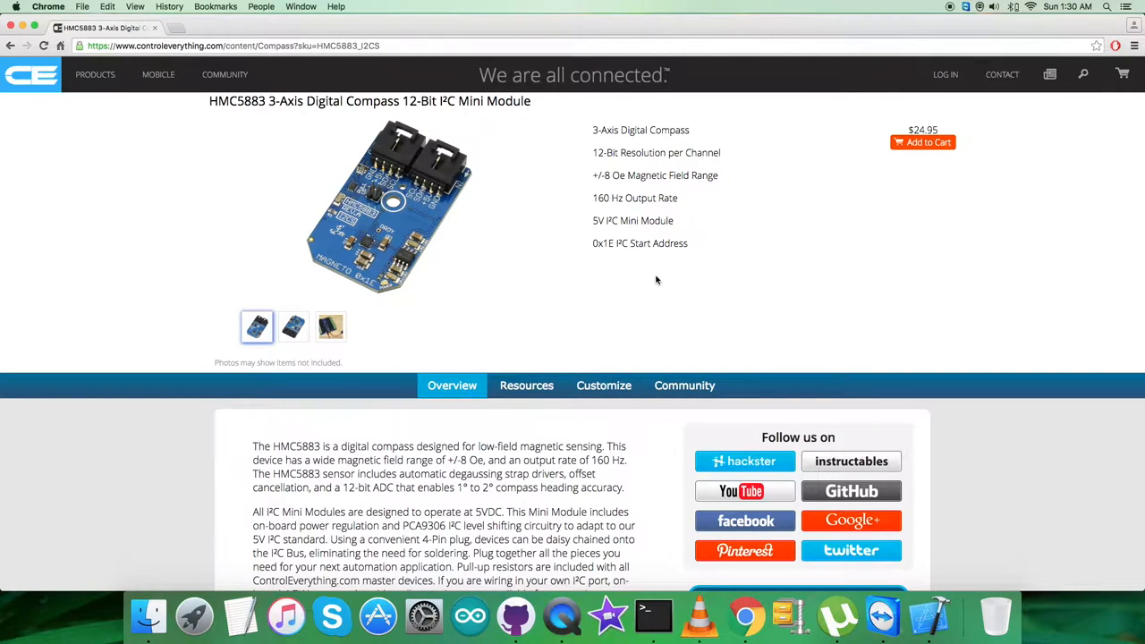
mouse_move(592, 130)
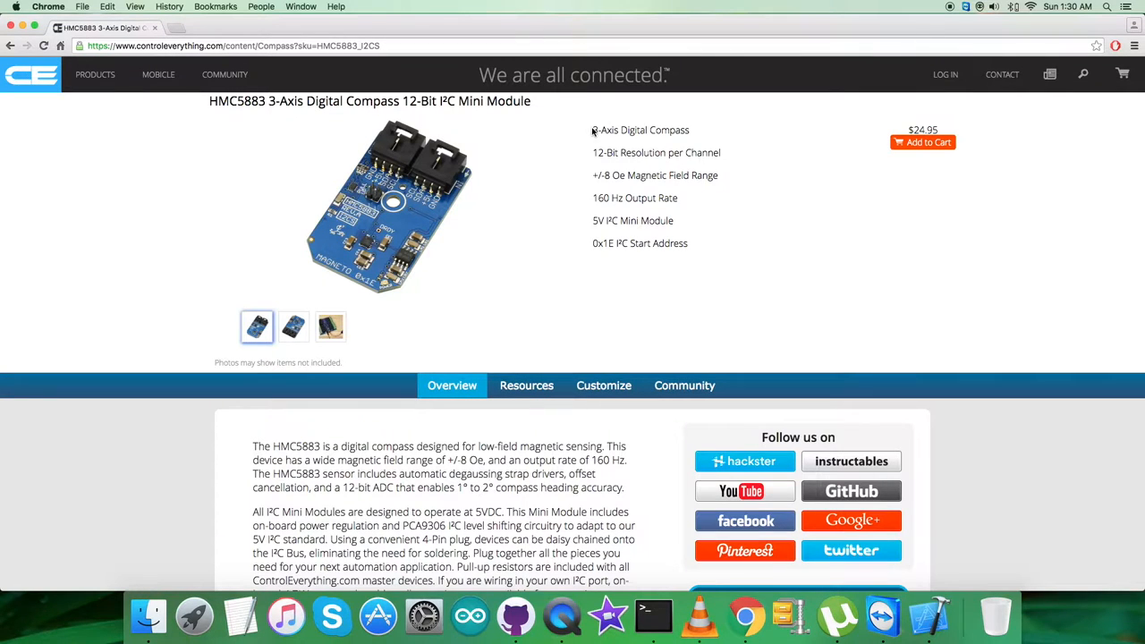
mouse_move(688, 243)
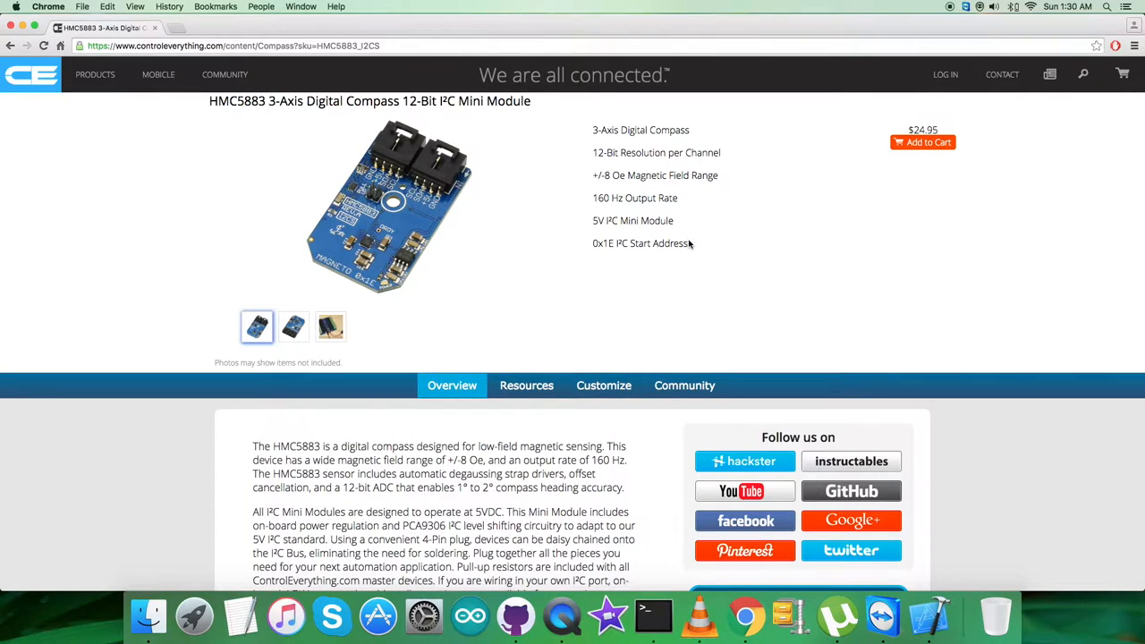
mouse_move(892, 236)
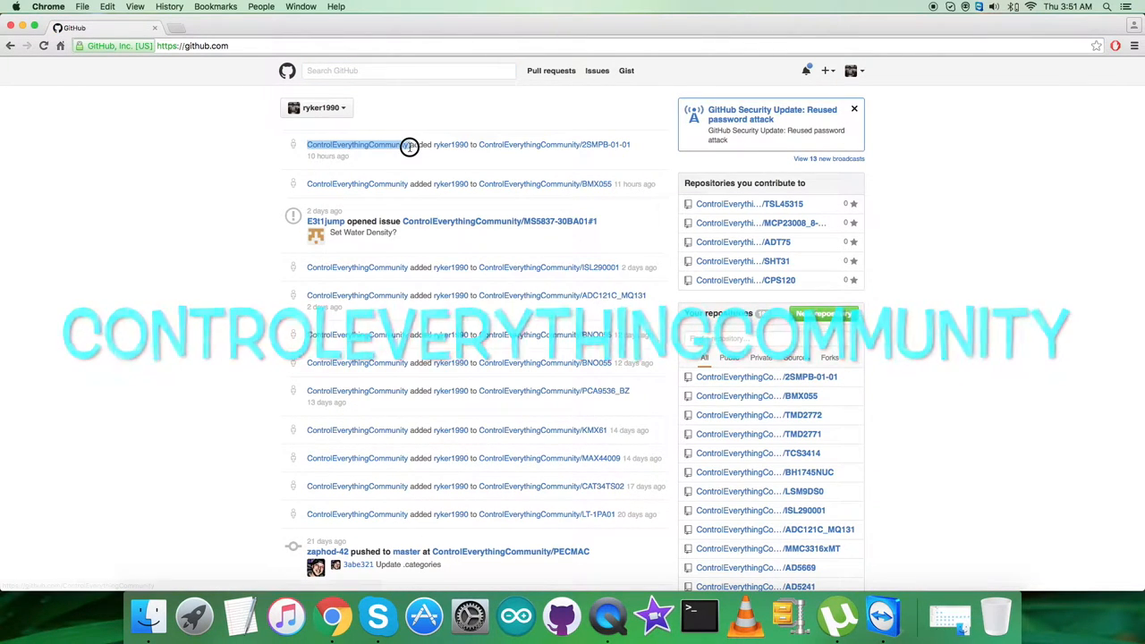
- From the ControlEverythingCommunity organization, filter repositories by 'HM' and enter the HMC5883 repo
click(356, 144)
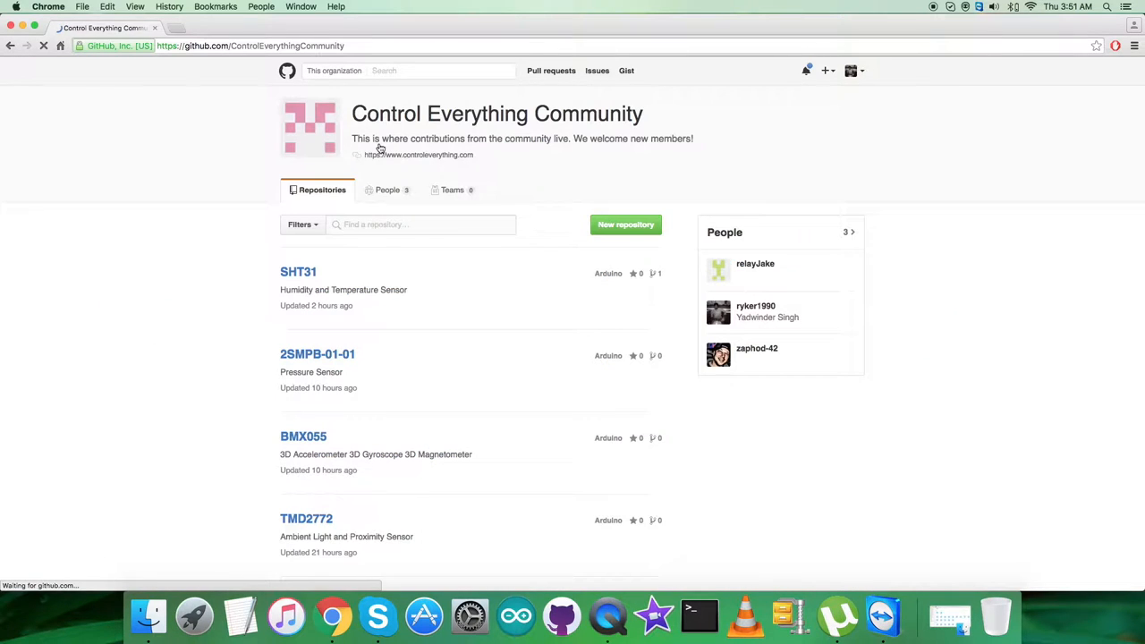
text(HMC5883)
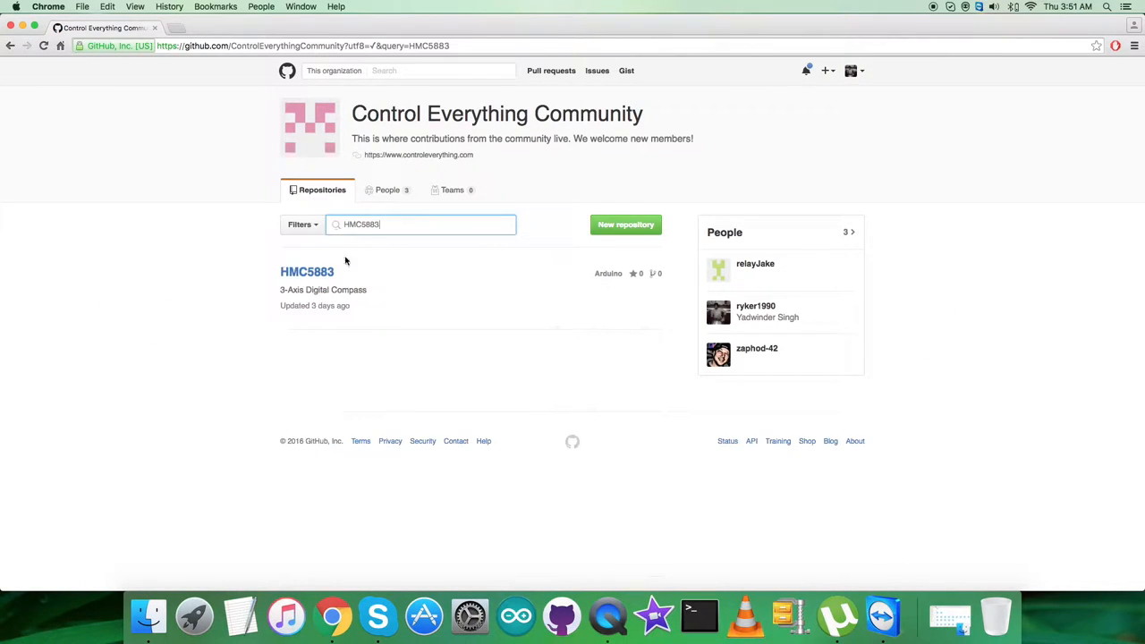
click(307, 271)
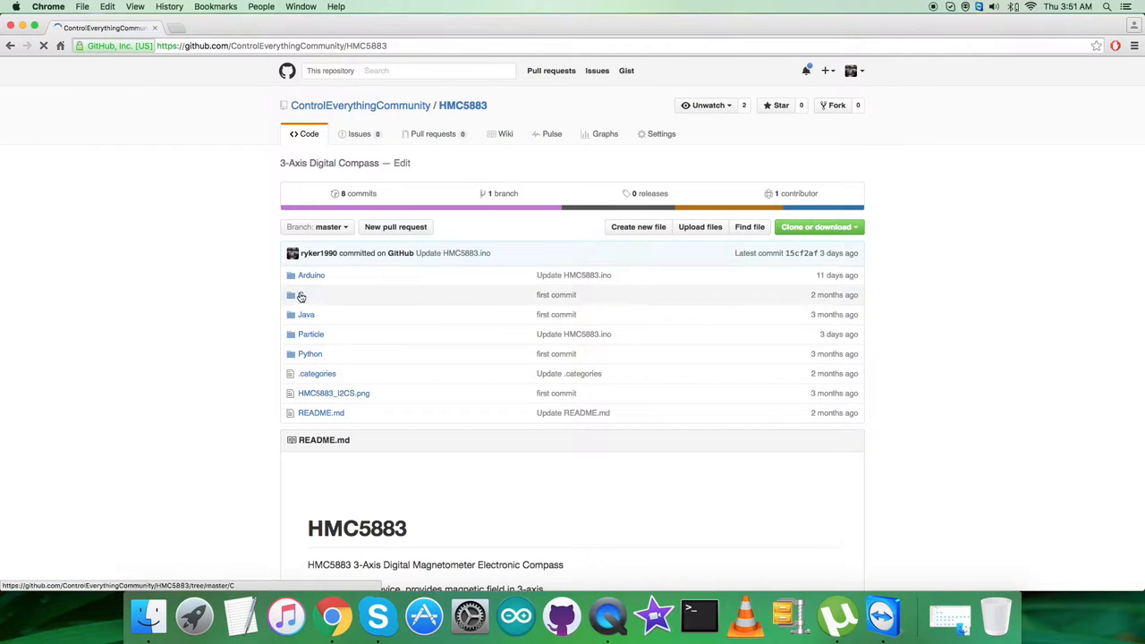
- Read the README's C section, highlighting the download instruction and the run command
scroll(down, 3)
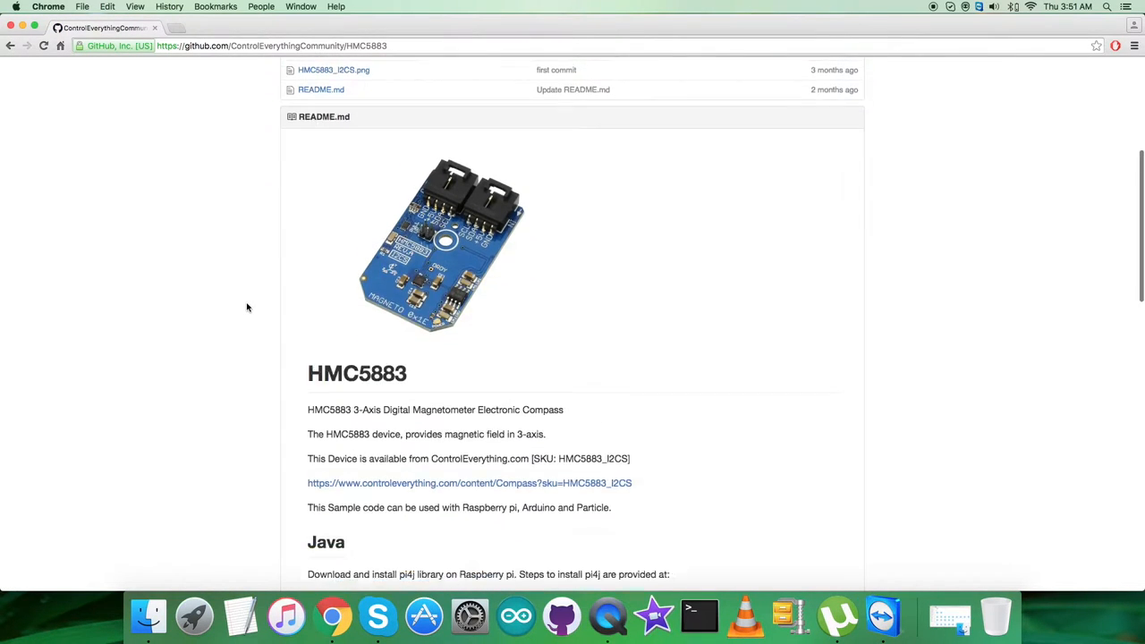
scroll(down, 3)
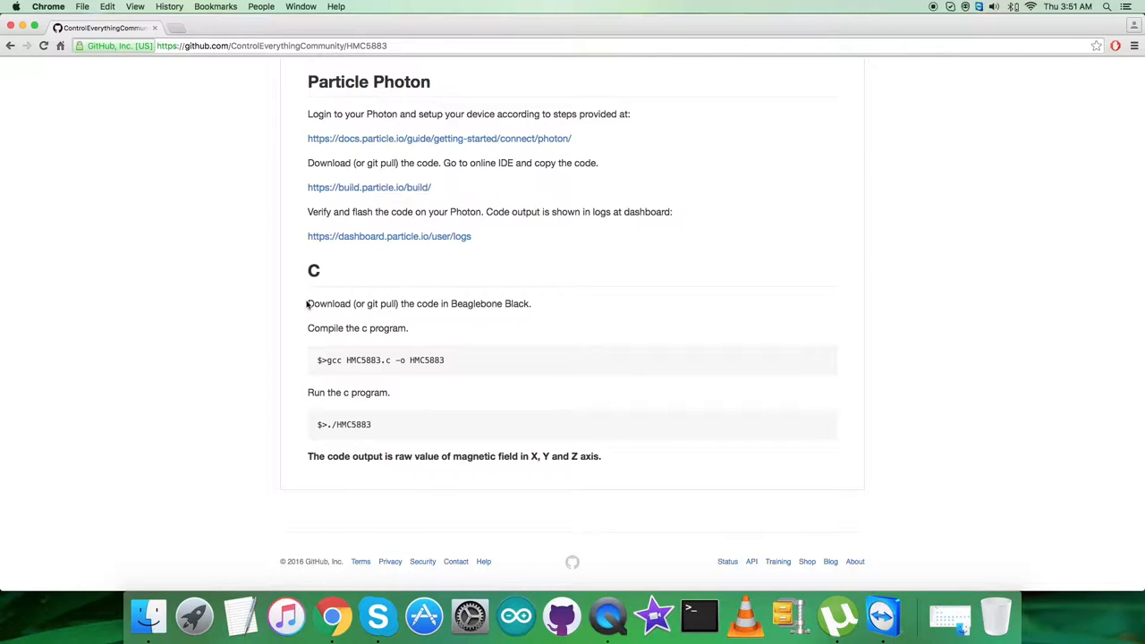
drag(307, 303, 432, 303)
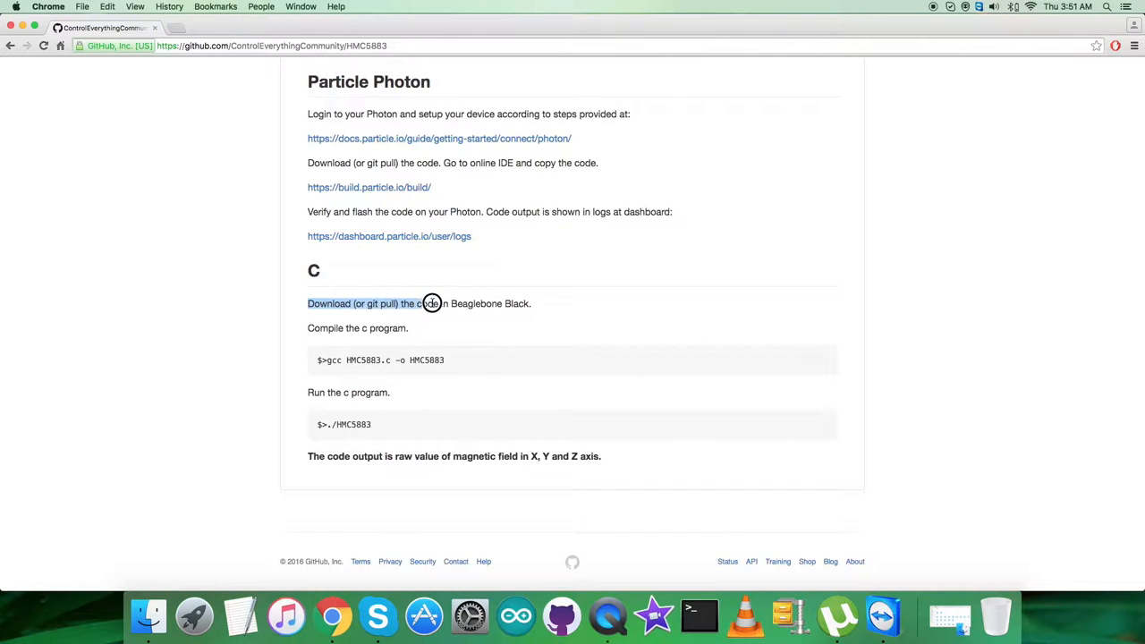
drag(418, 303, 531, 303)
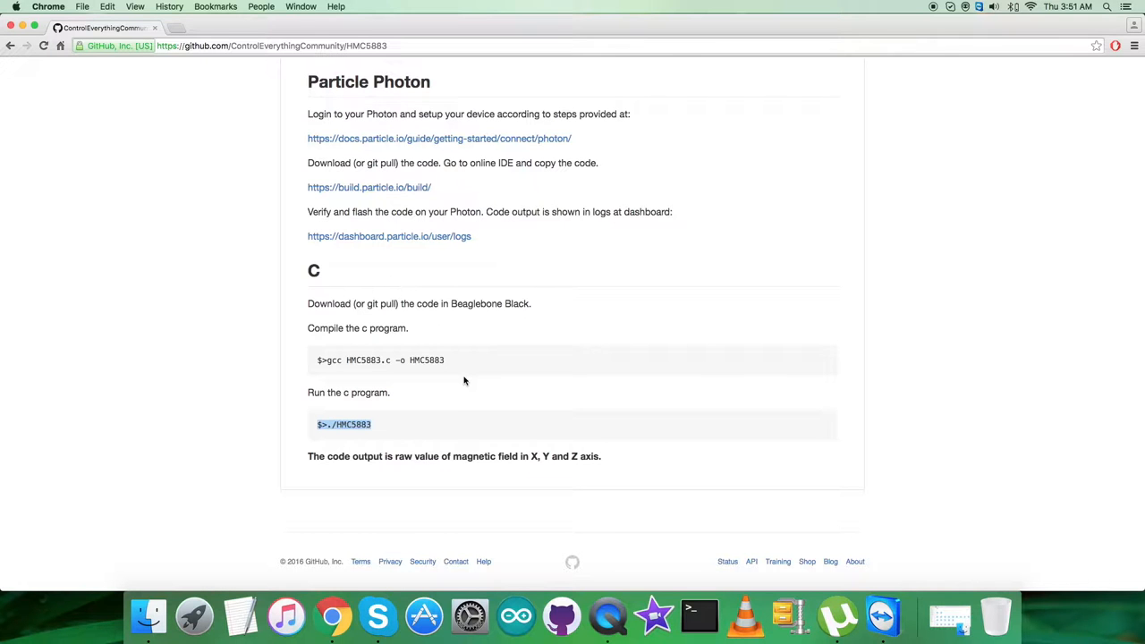
scroll(up, 3)
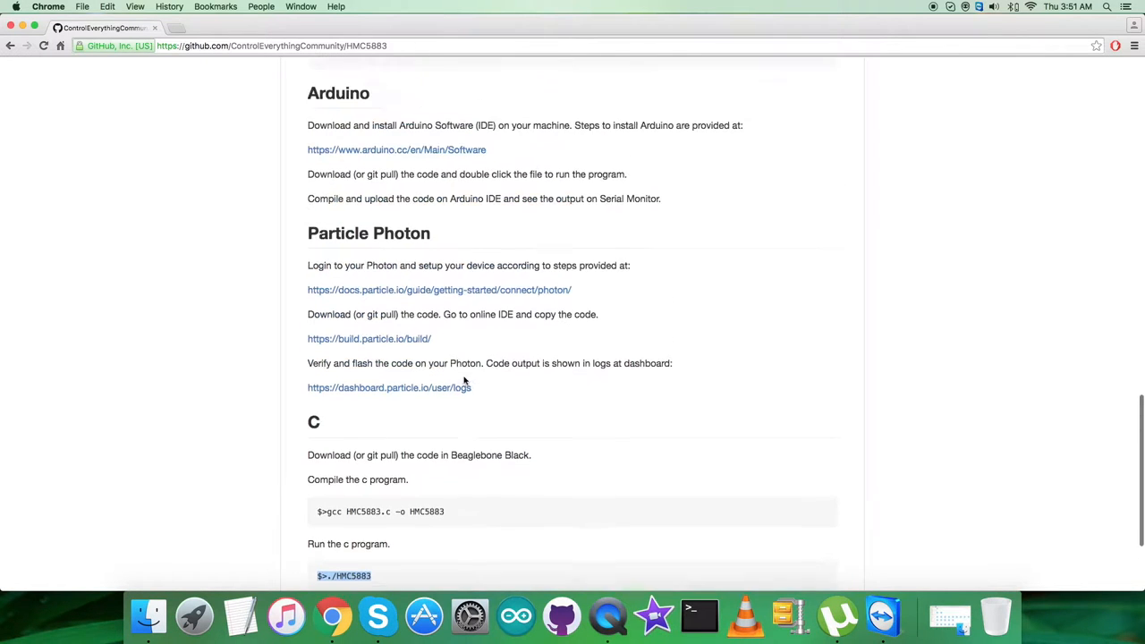
scroll(up, 3)
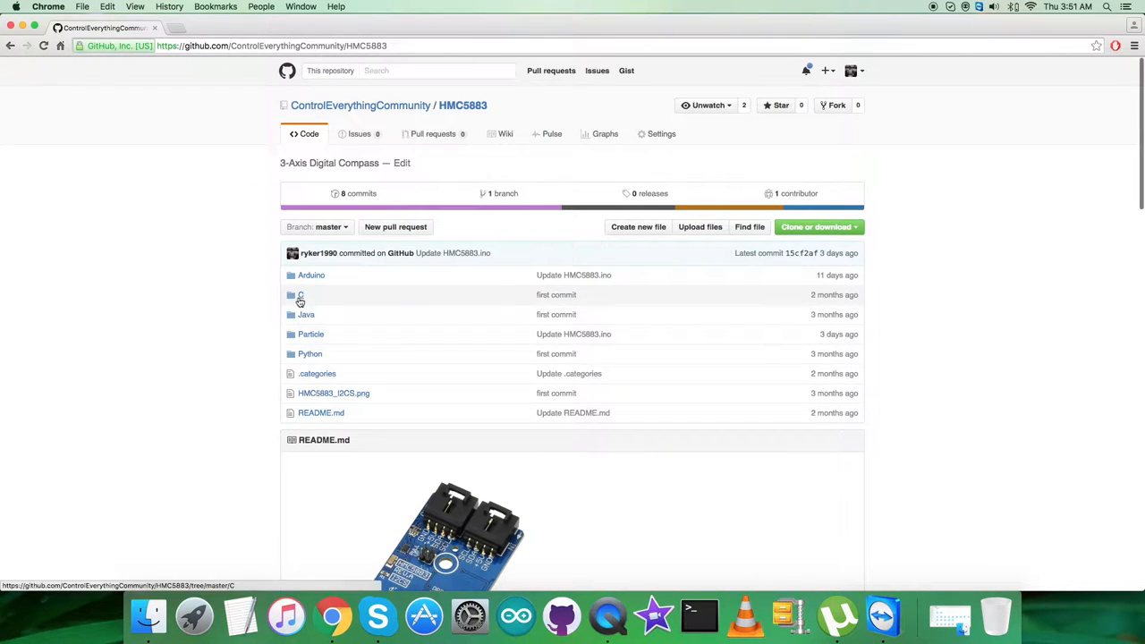
click(301, 295)
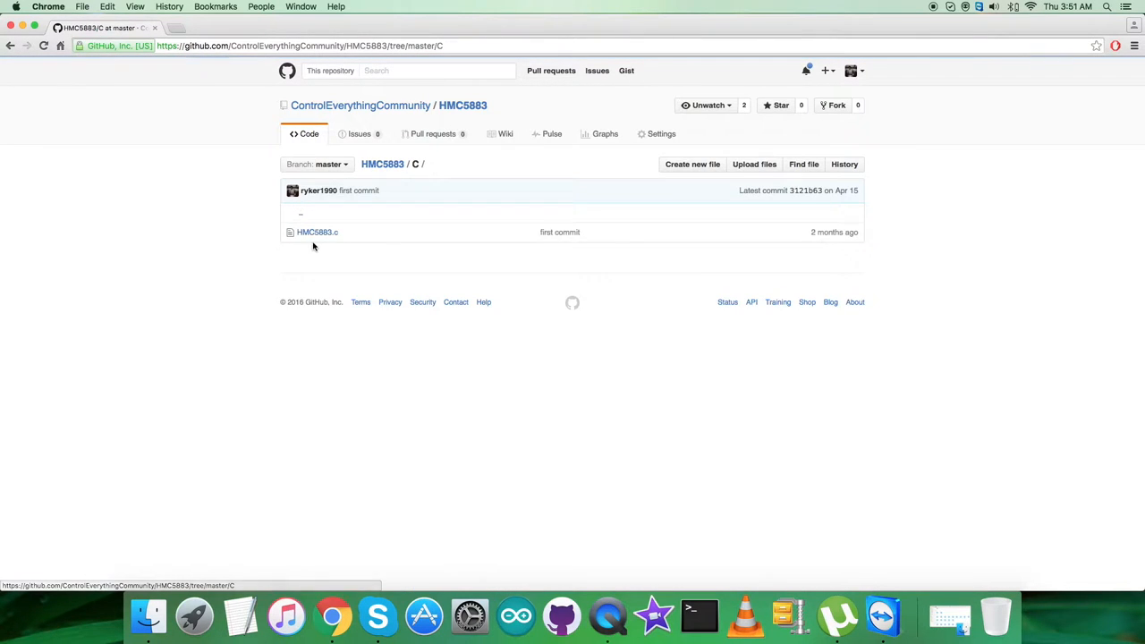
click(316, 231)
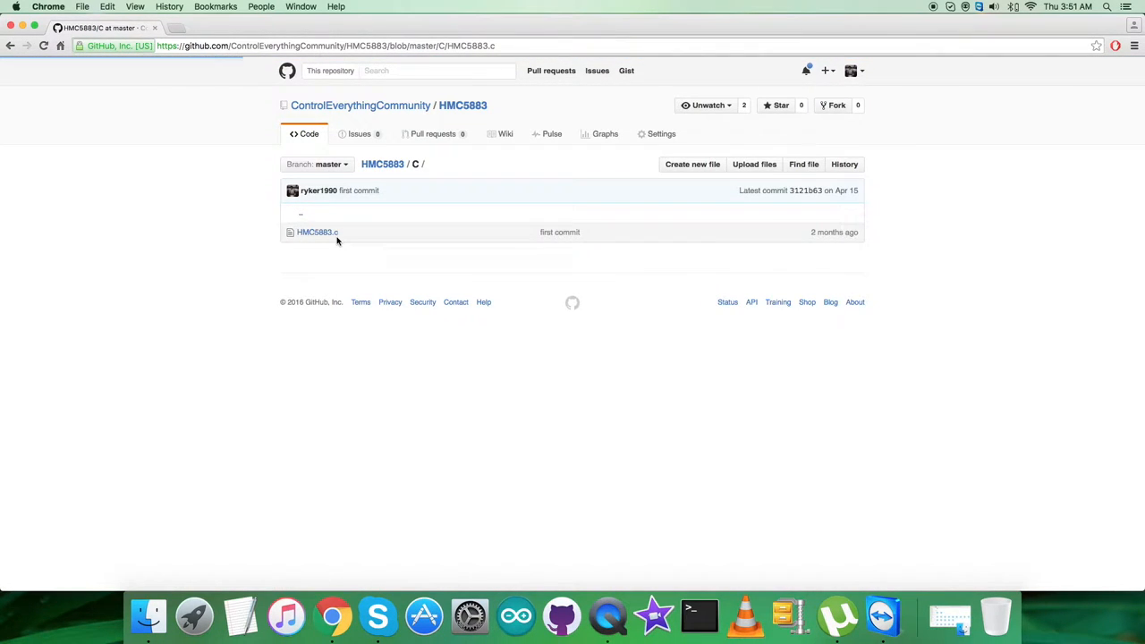
click(317, 232)
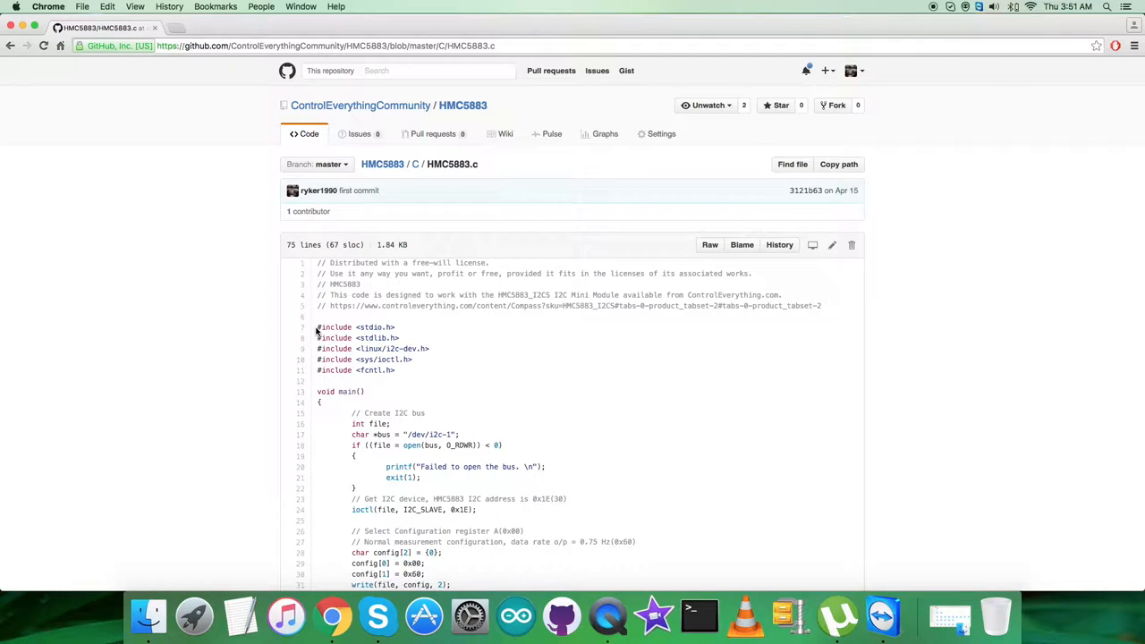
drag(317, 327, 398, 369)
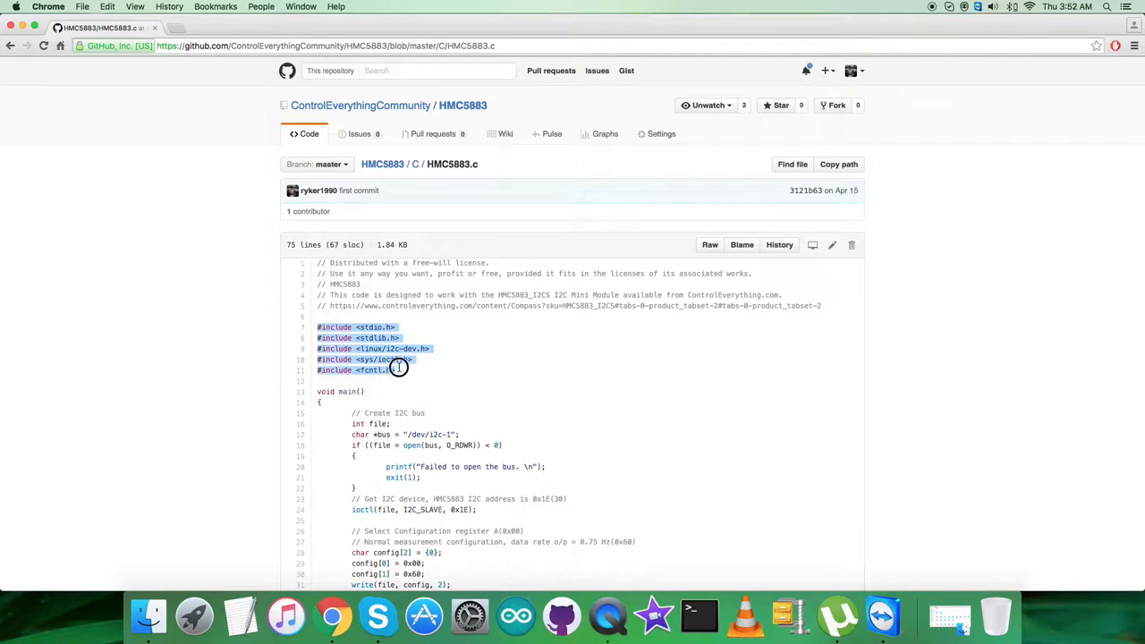
scroll(down, 3)
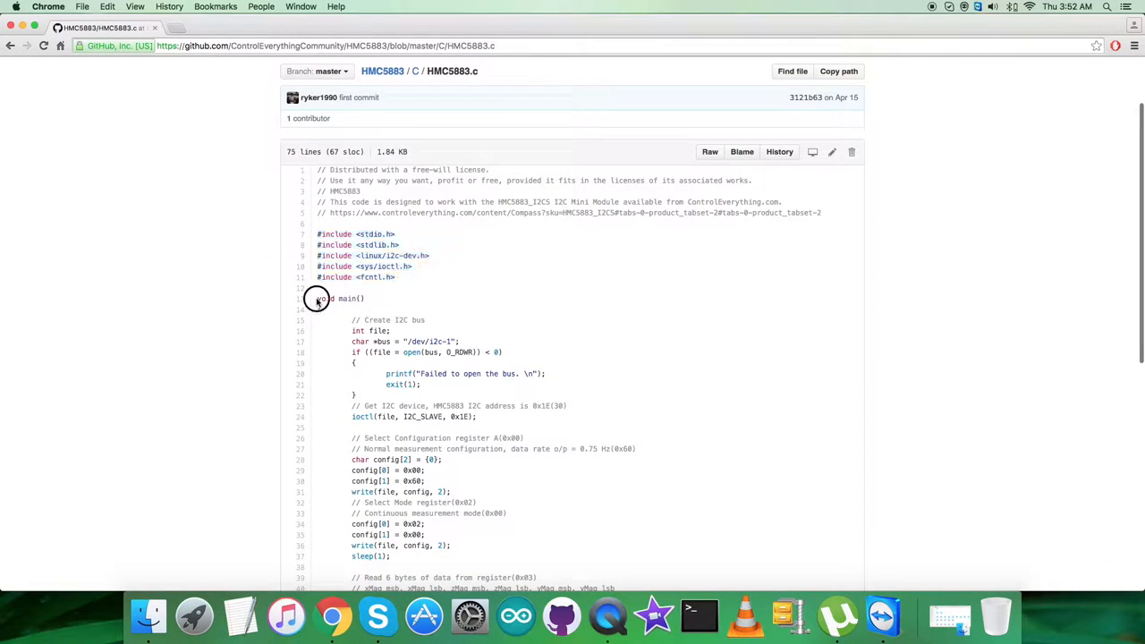
drag(318, 298, 357, 385)
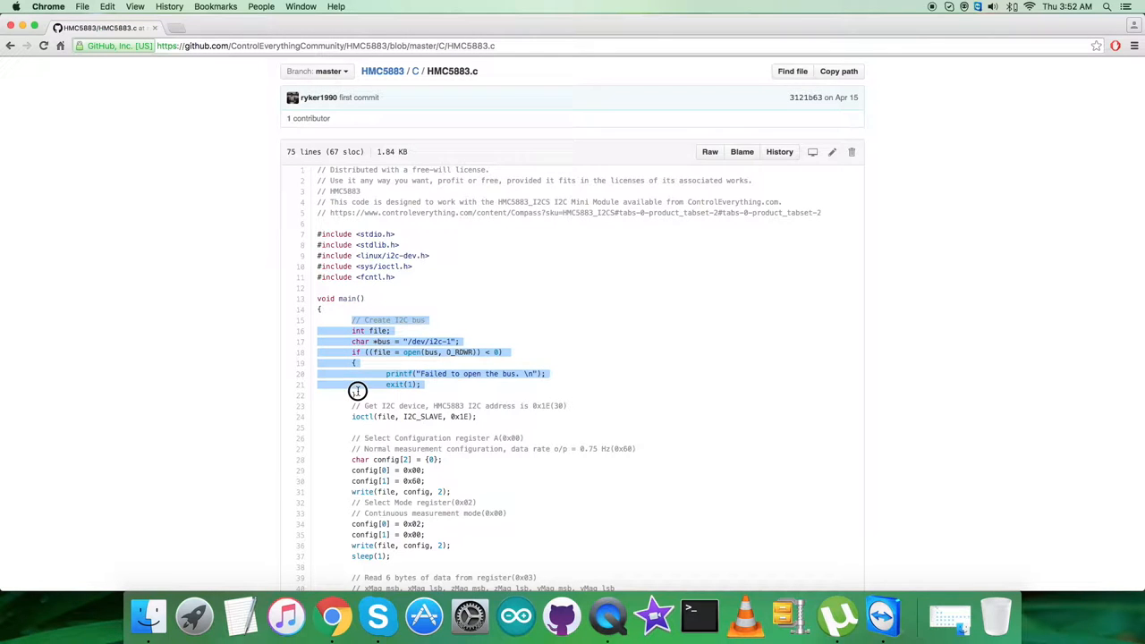
scroll(down, 3)
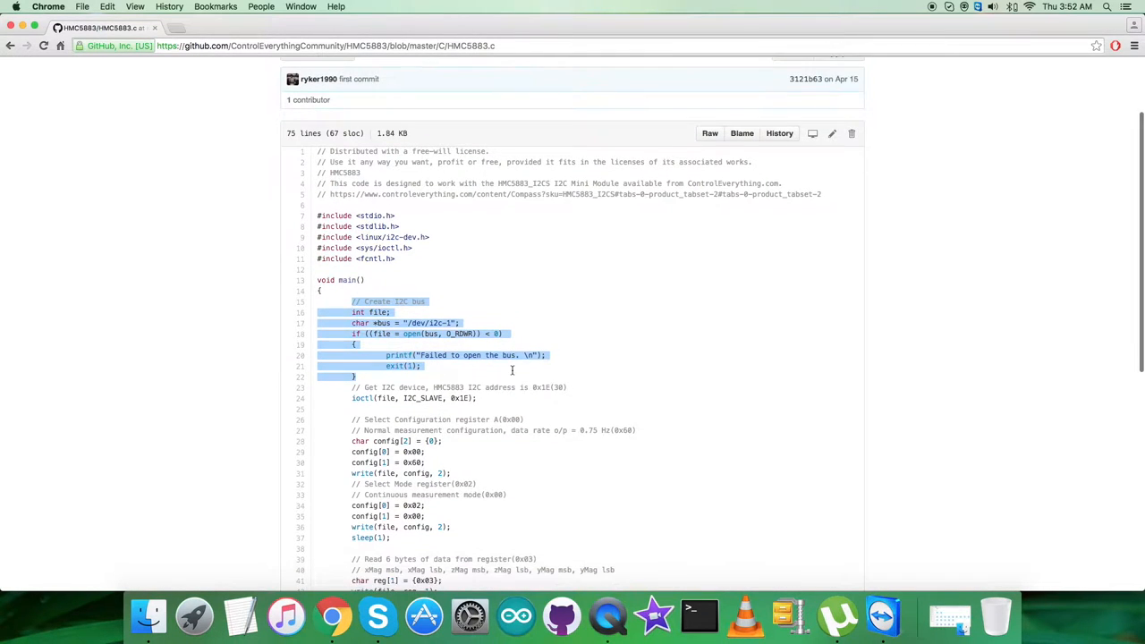
scroll(down, 3)
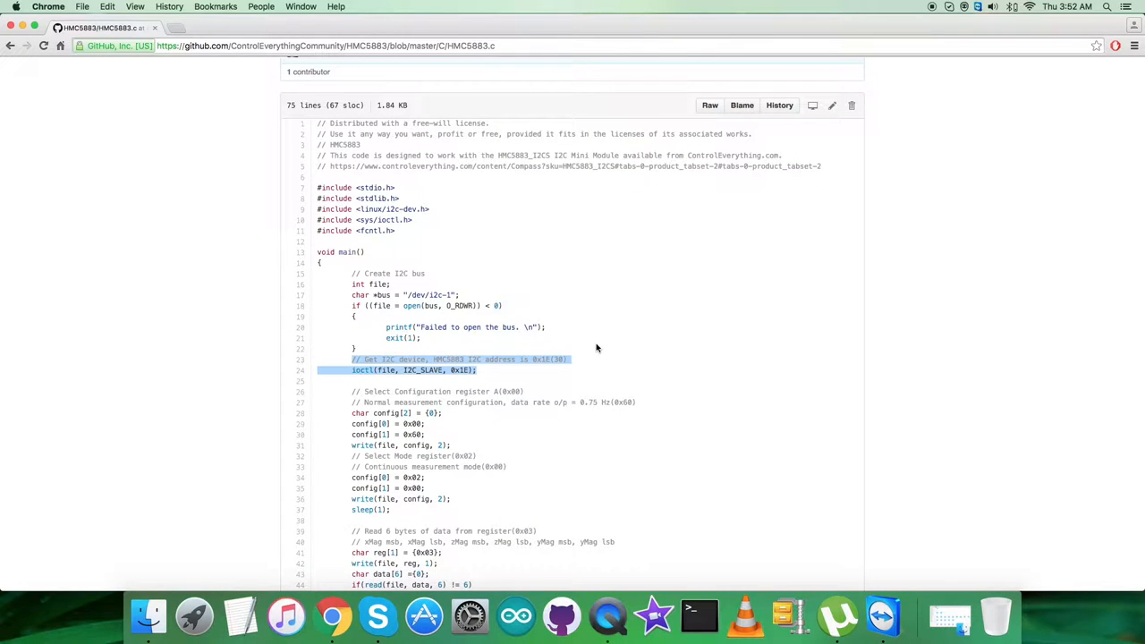
scroll(down, 3)
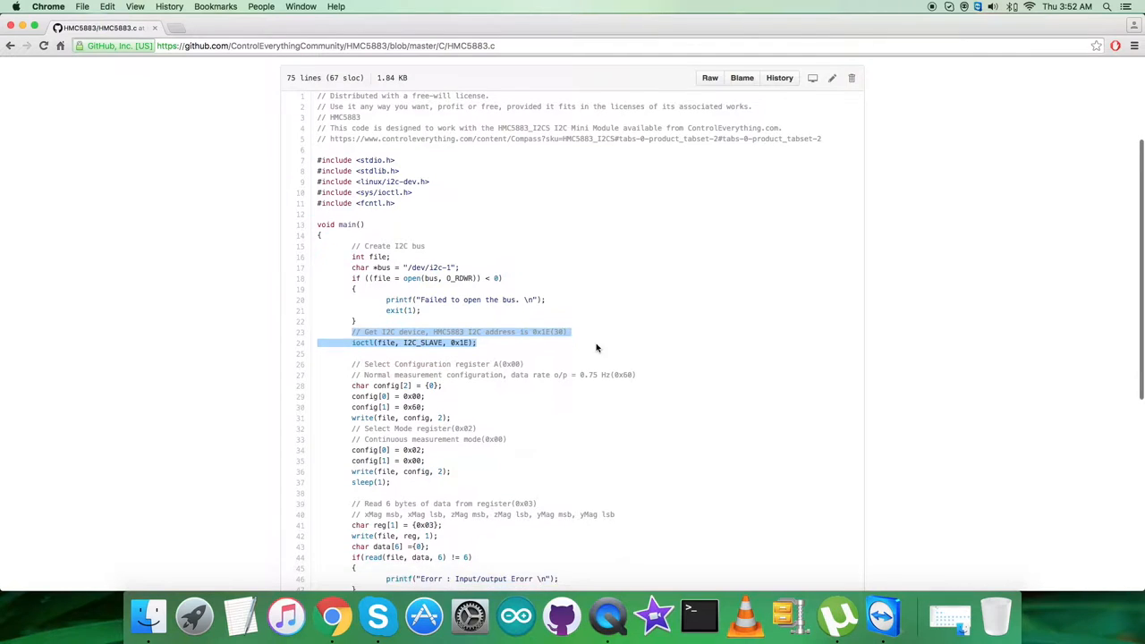
scroll(down, 3)
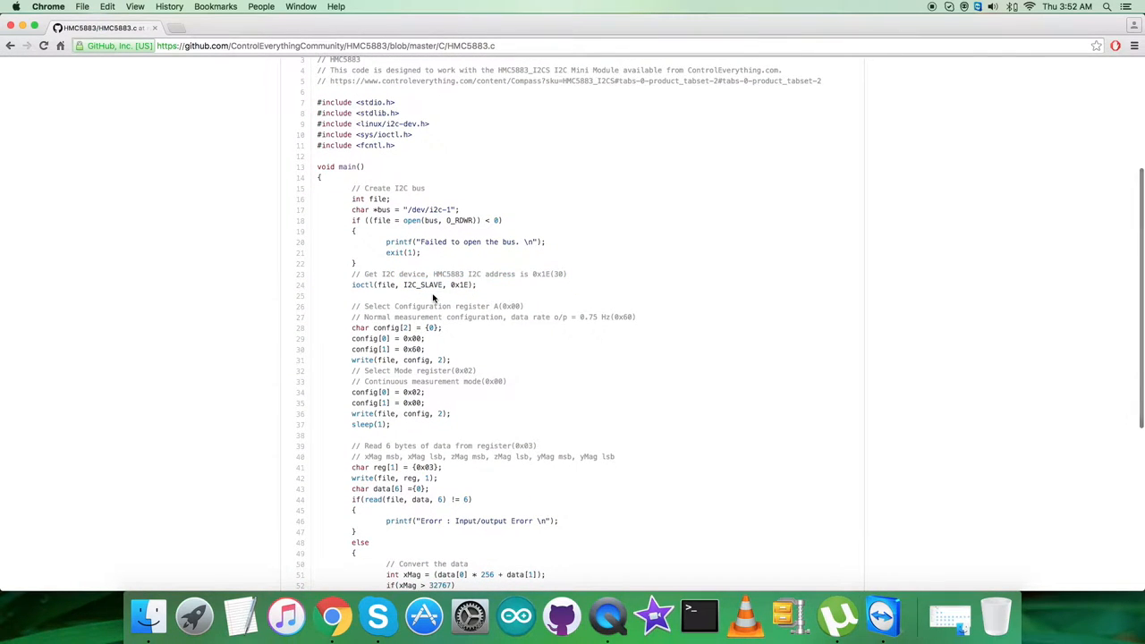
mouse_move(328, 307)
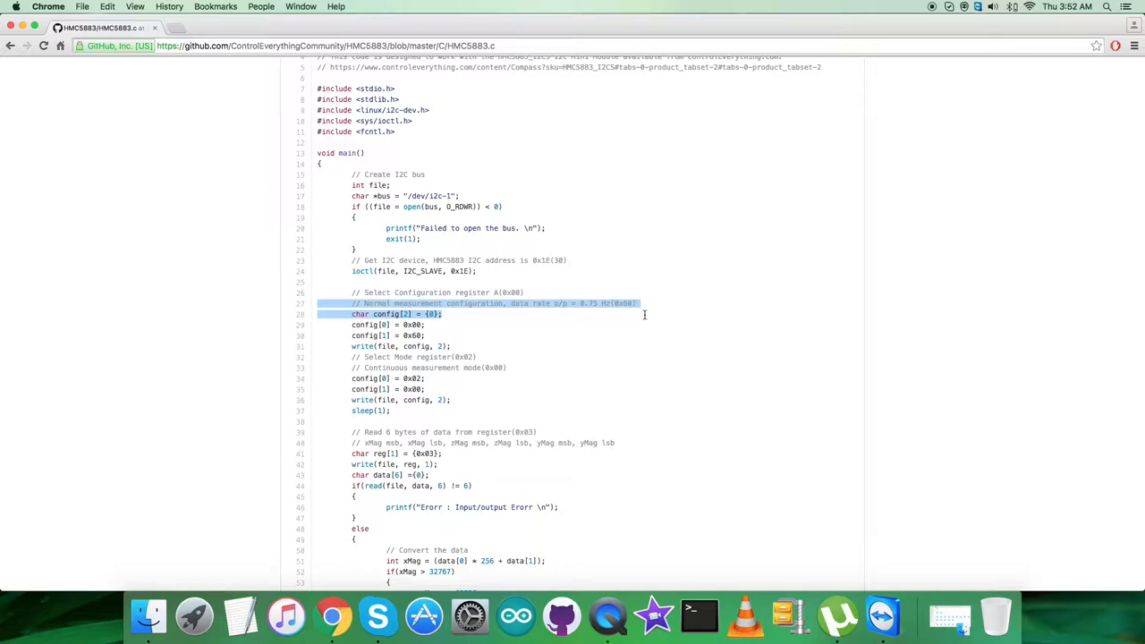
mouse_move(350, 324)
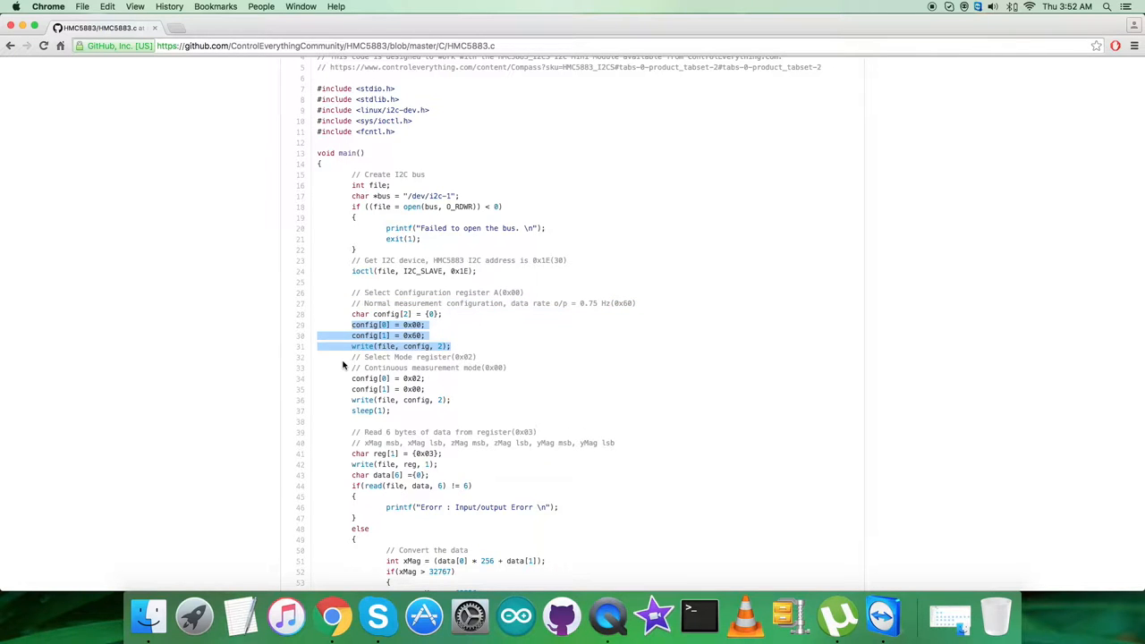
click(478, 357)
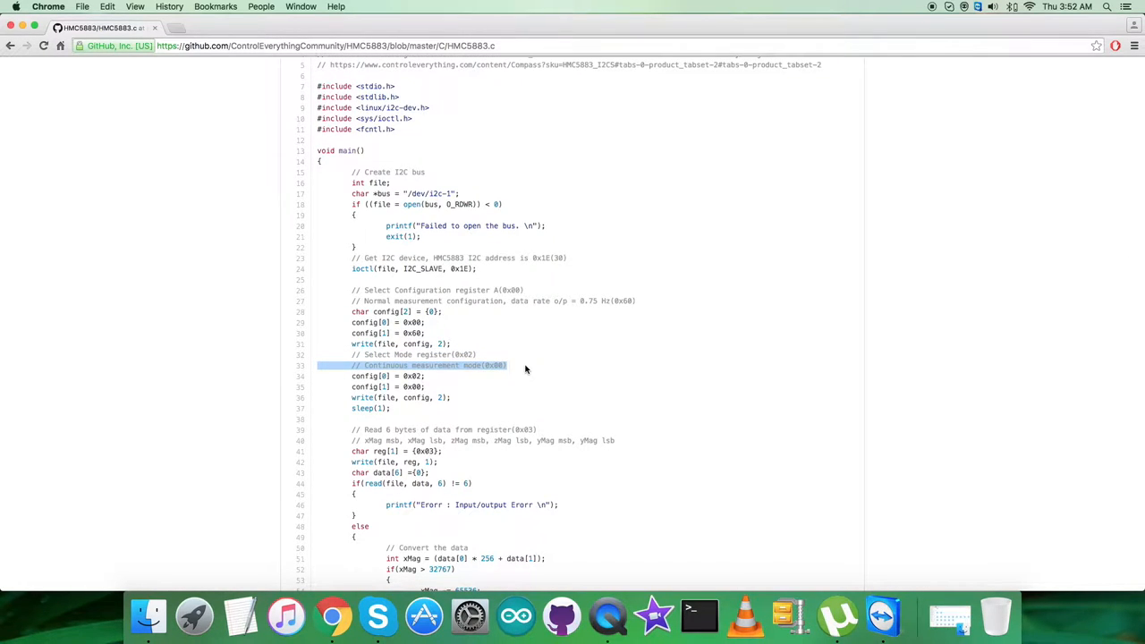
scroll(down, 3)
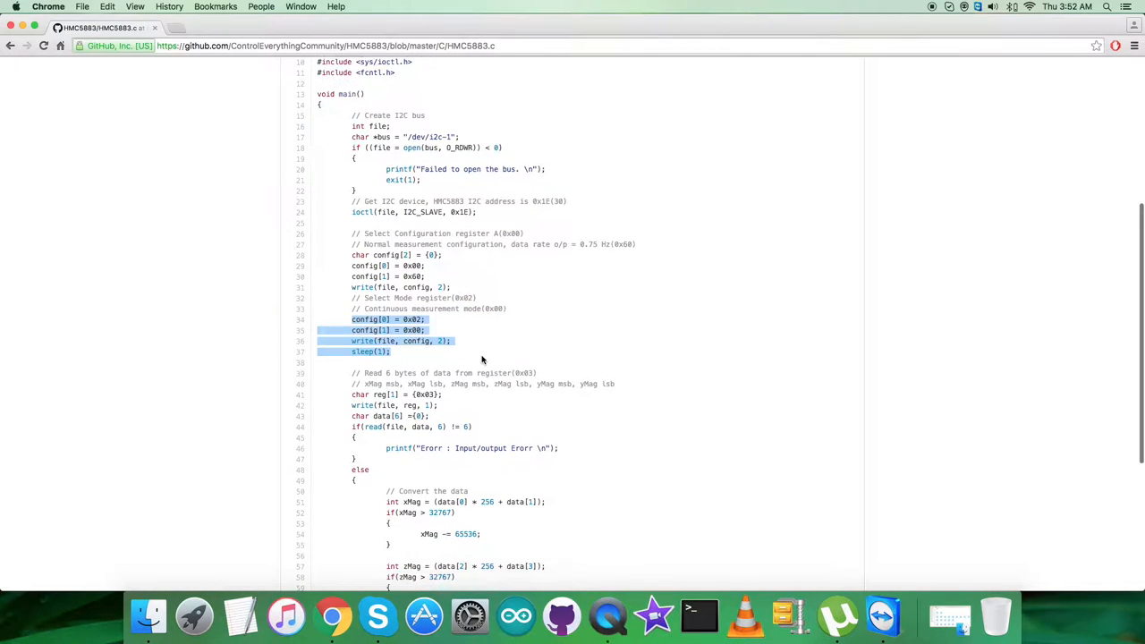
scroll(down, 3)
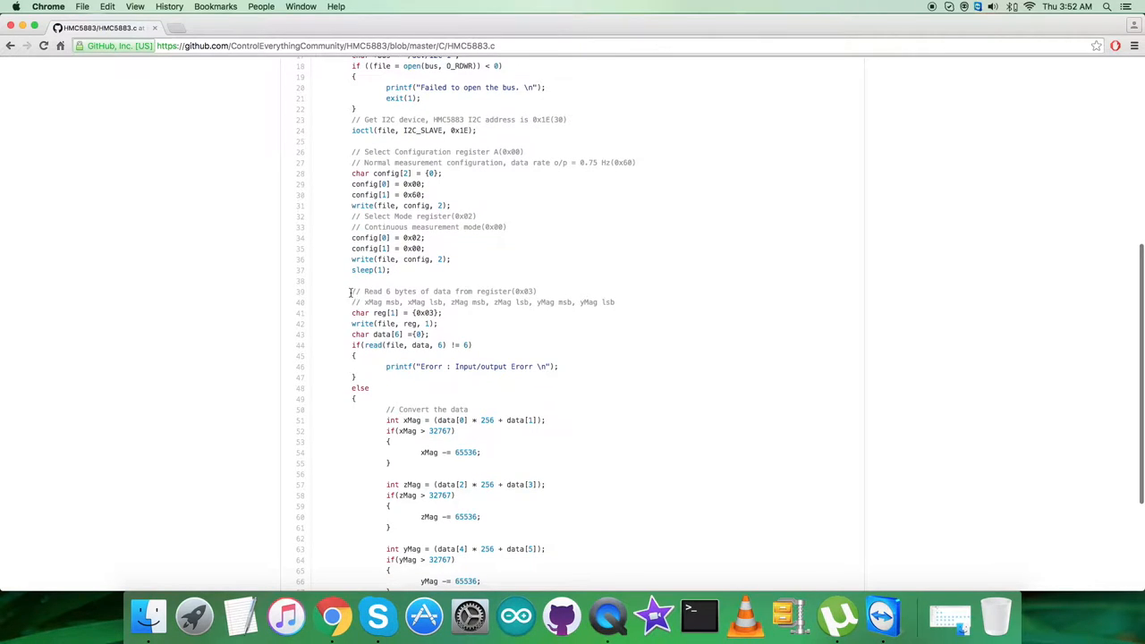
drag(350, 291, 406, 336)
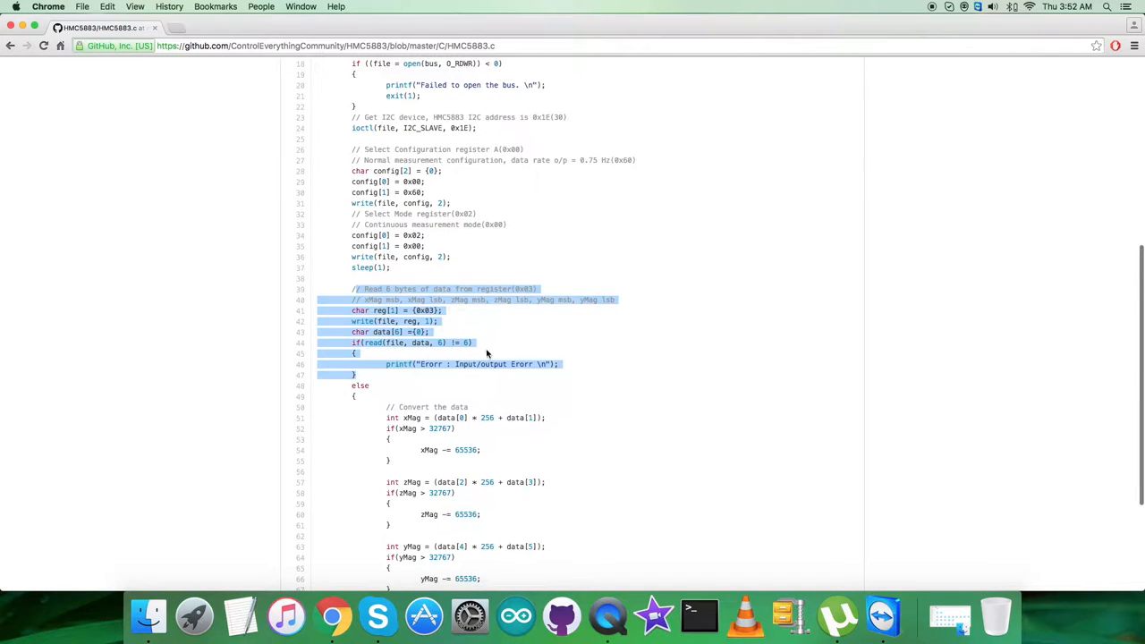
mouse_move(479, 331)
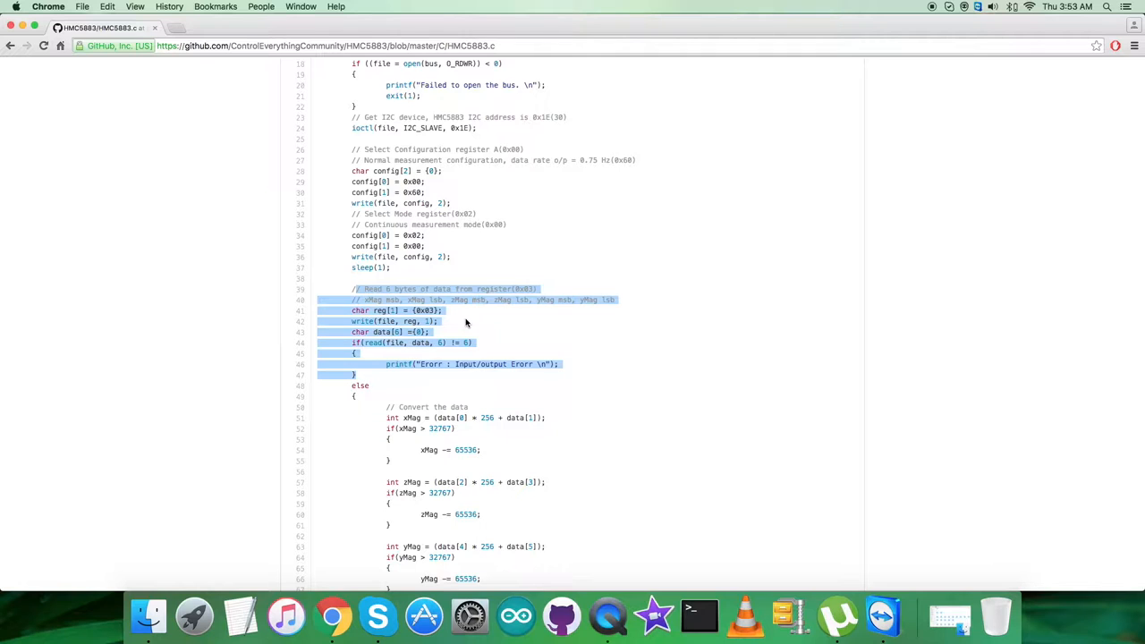
scroll(down, 3)
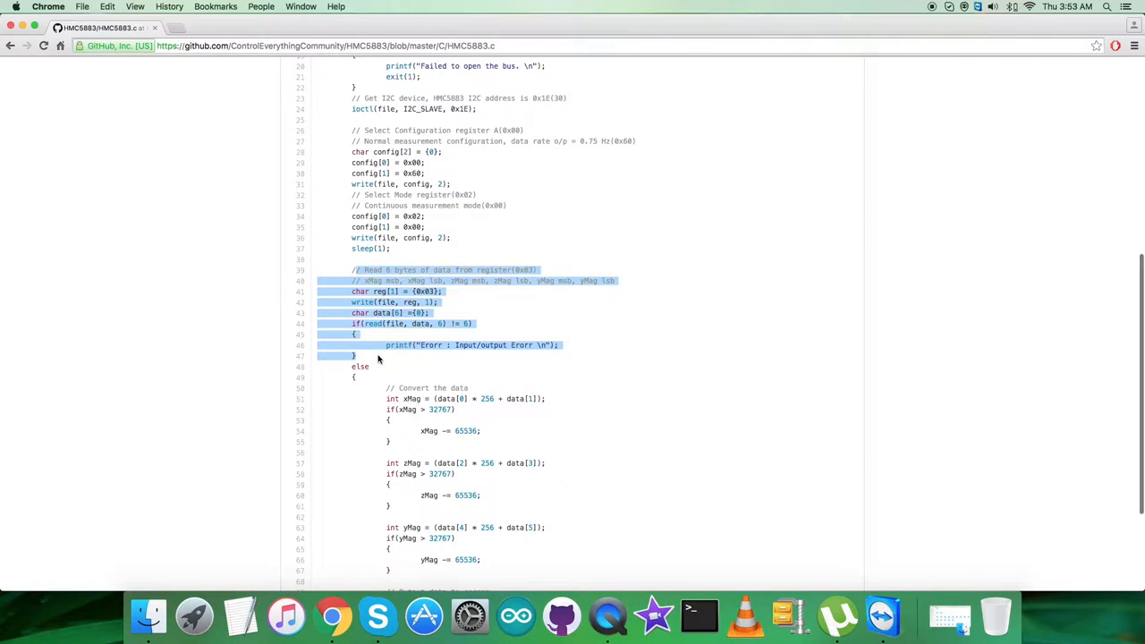
scroll(down, 3)
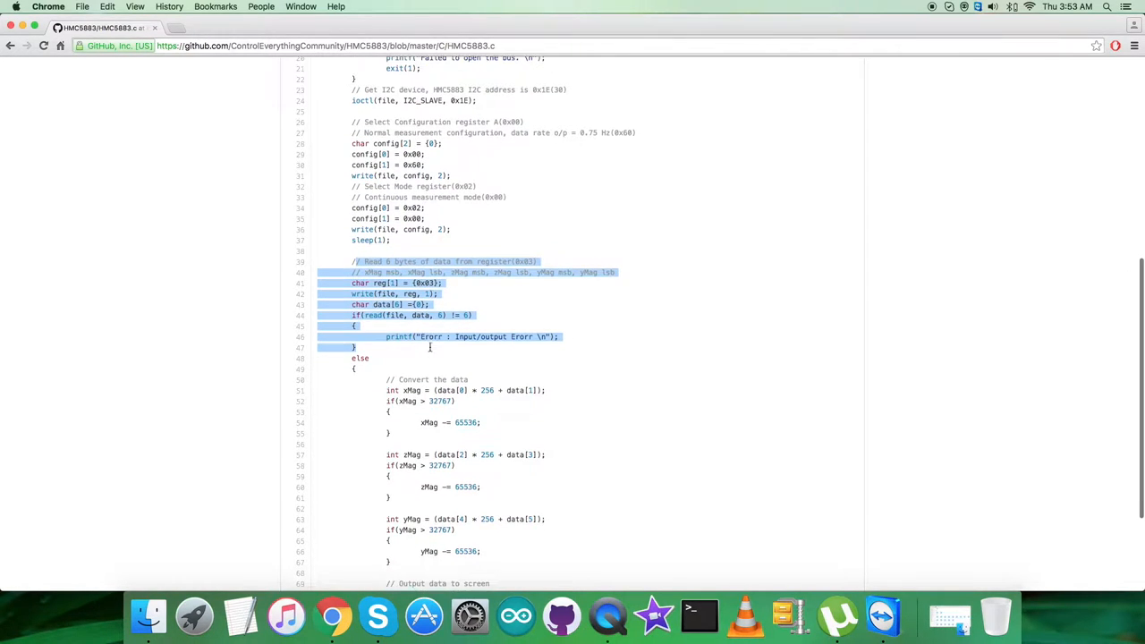
scroll(down, 3)
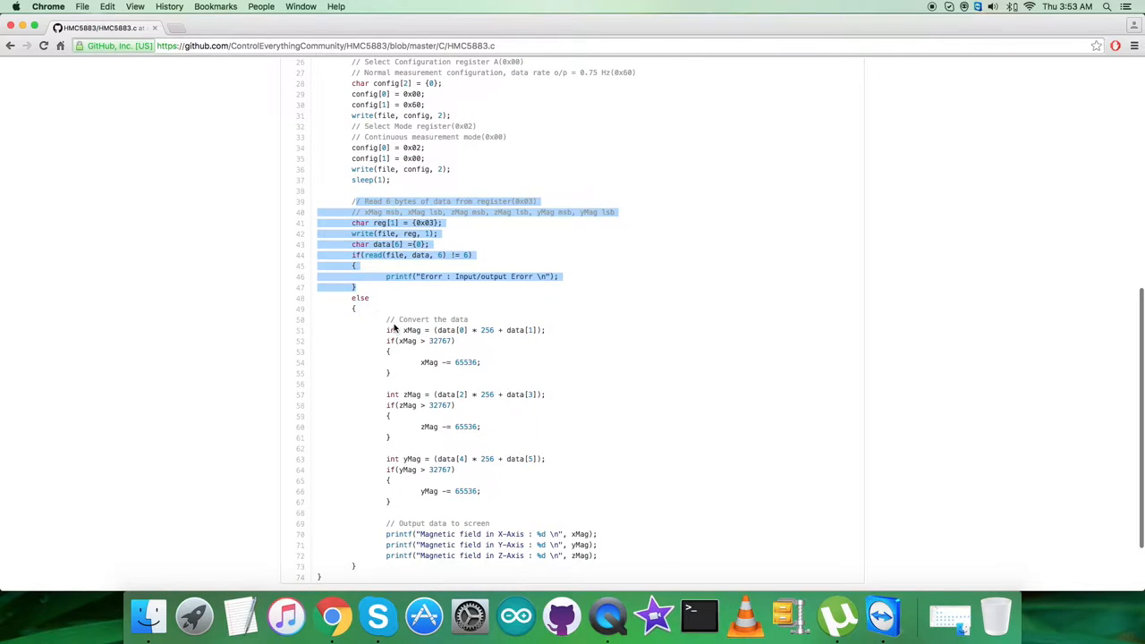
scroll(down, 3)
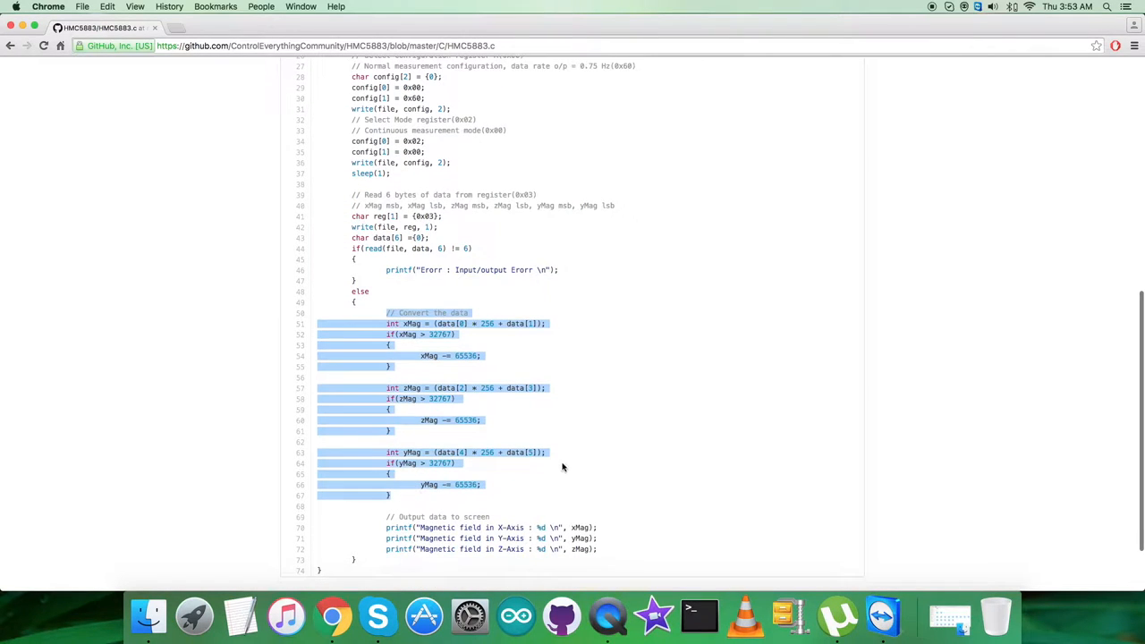
mouse_move(589, 383)
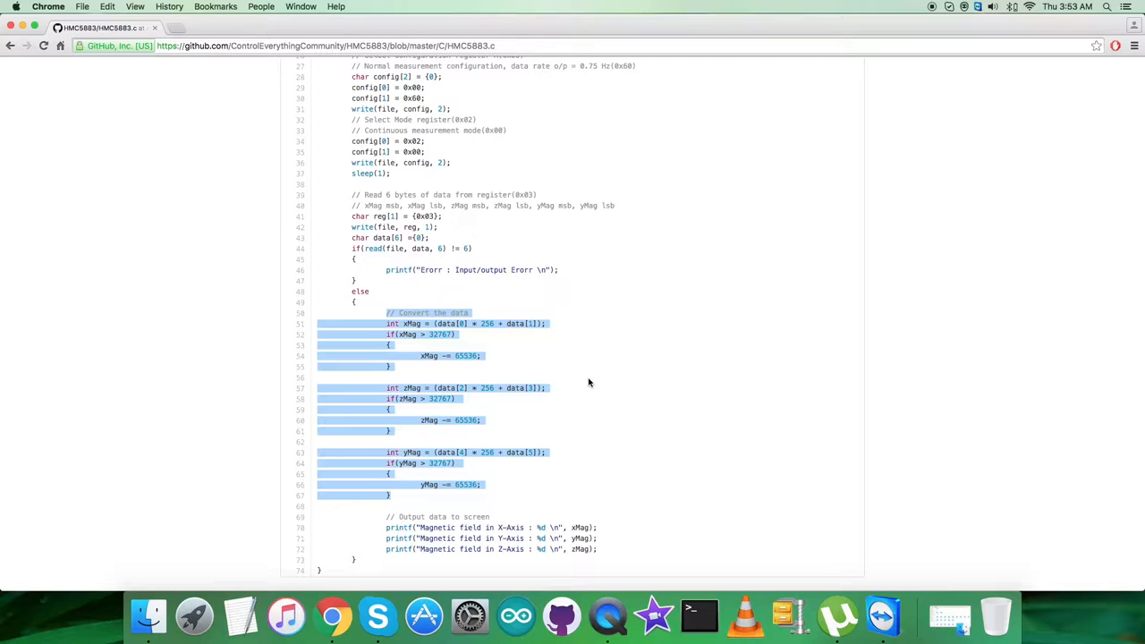
click(407, 507)
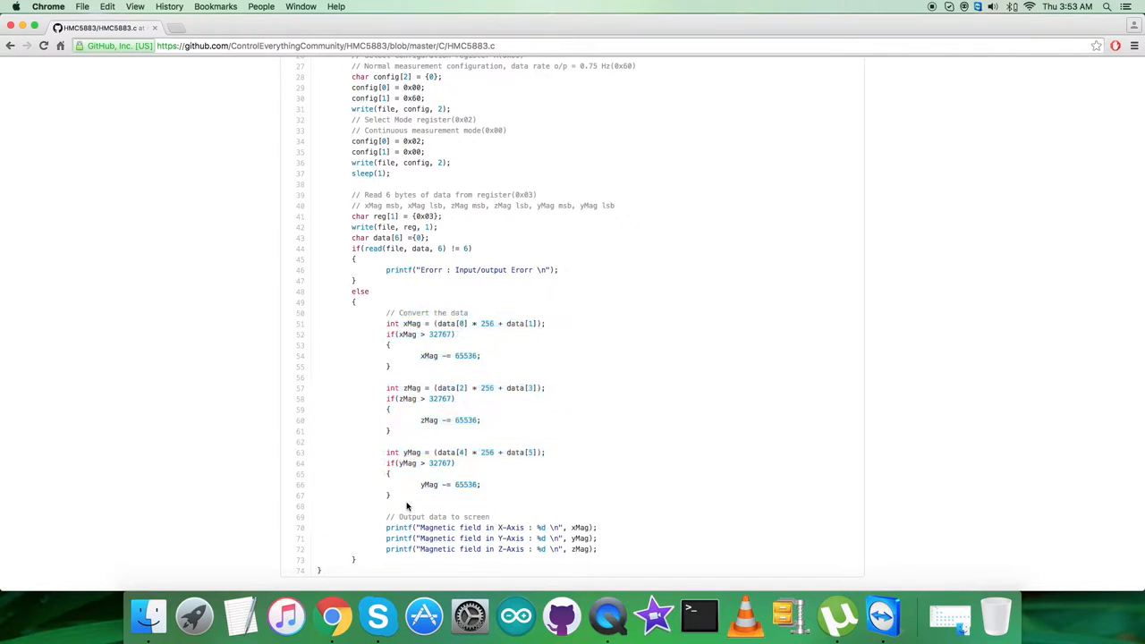
scroll(down, 3)
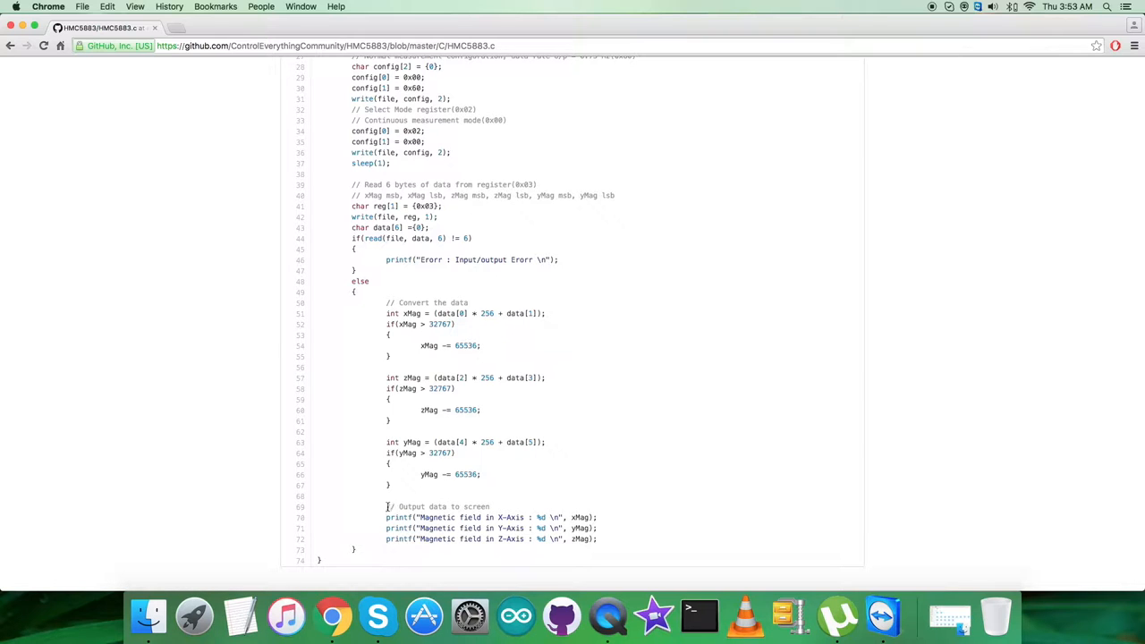
drag(386, 506, 599, 539)
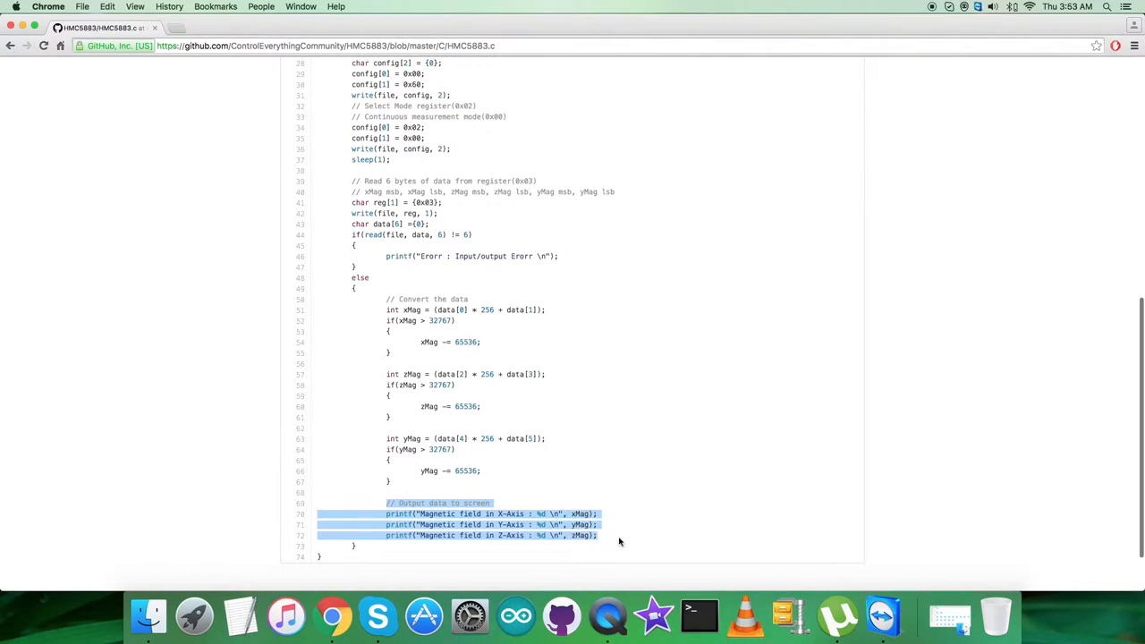
mouse_move(627, 495)
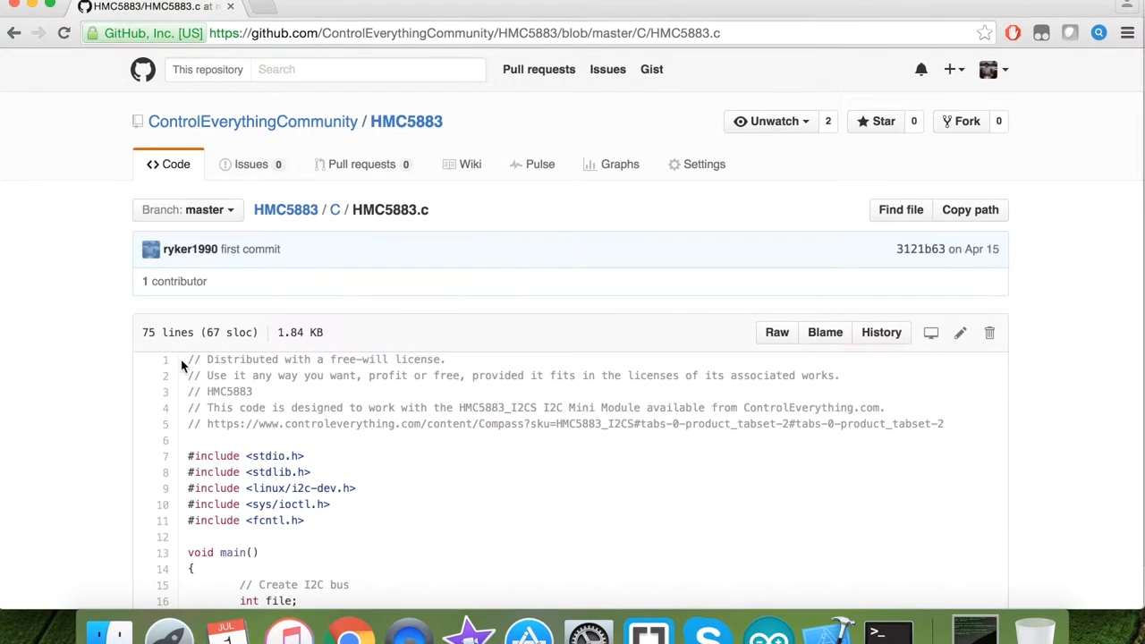
- Create HMC5883.c in vi on the BeagleBone and paste the copied GitHub source into it
scroll(down, 3)
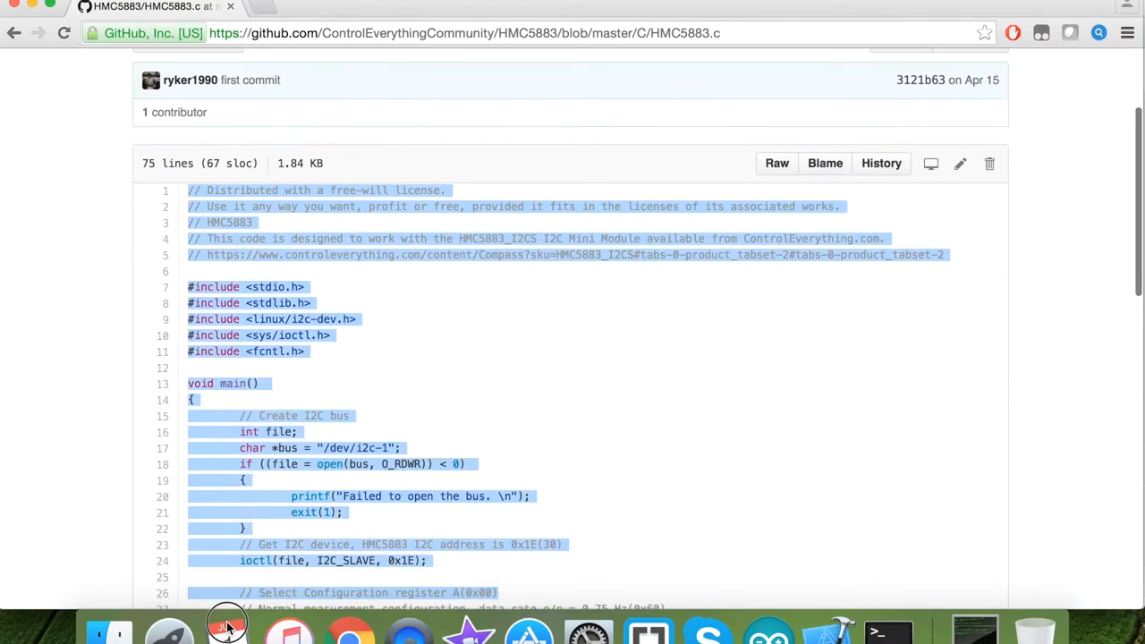
scroll(down, 3)
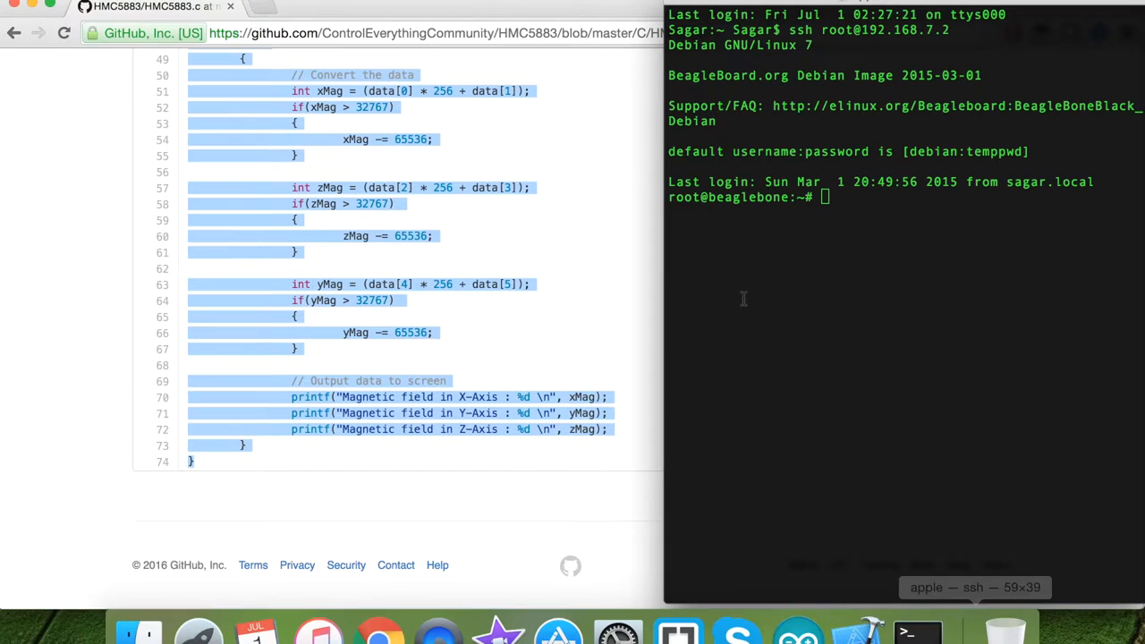
text(vi H)
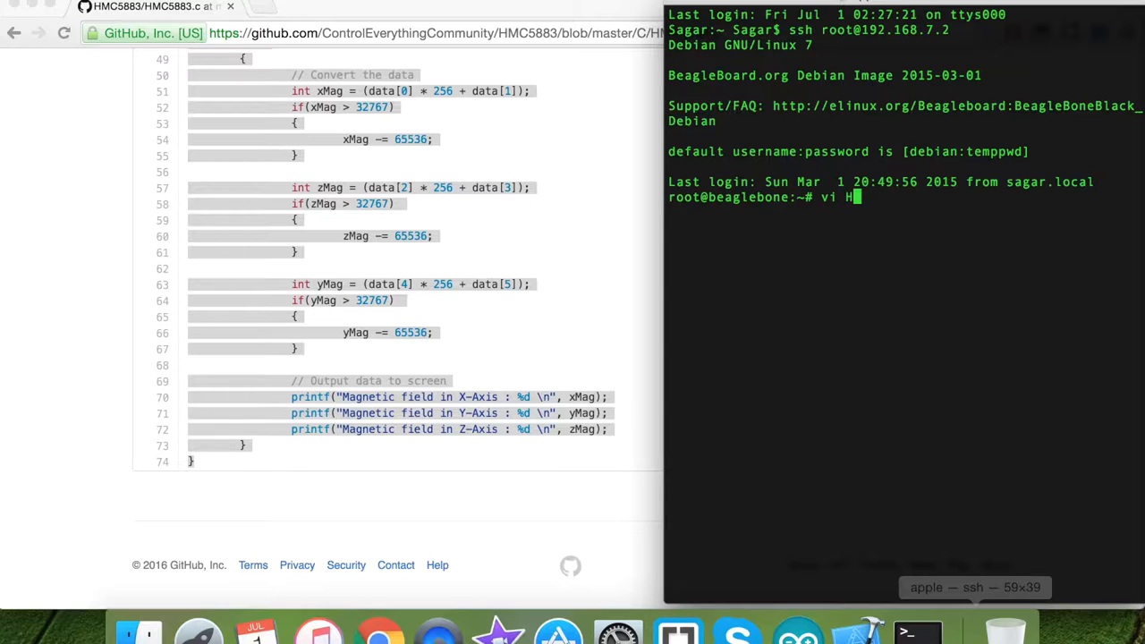
text(MC588)
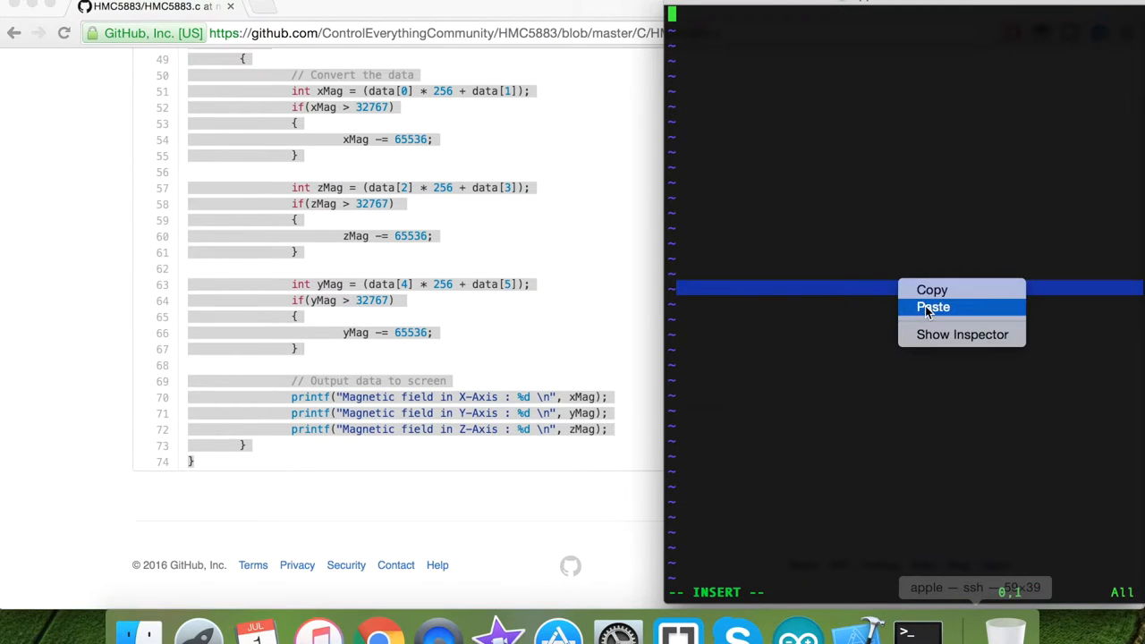
click(933, 307)
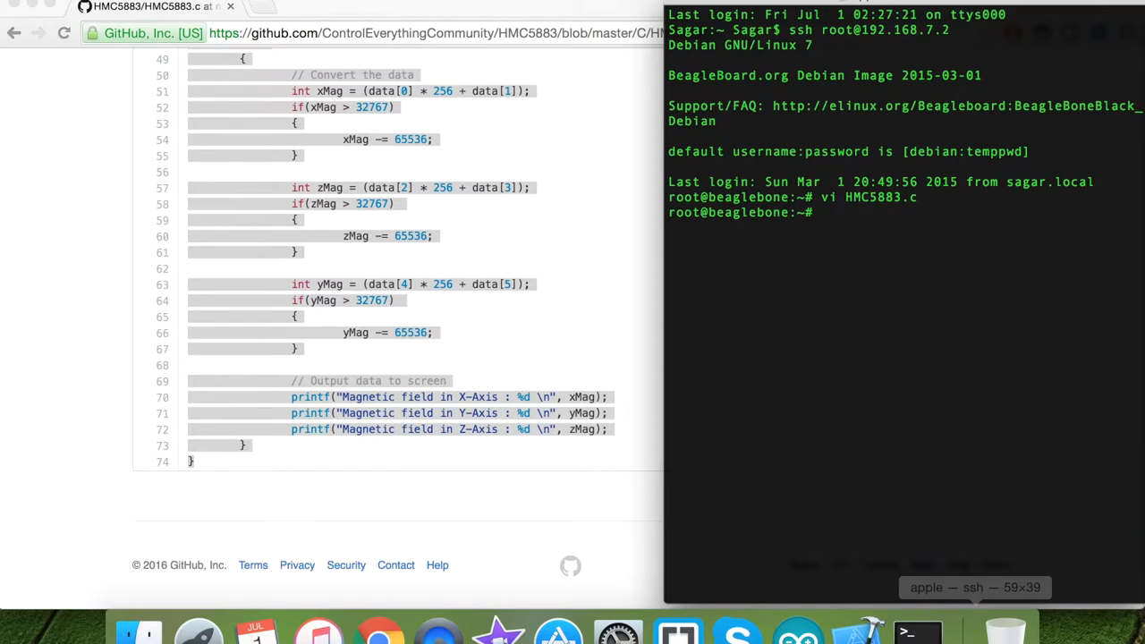
- Compile with gcc HMC5883.c -o HMC5883 and start entering ./HMC5883 to run it
text(gcc H)
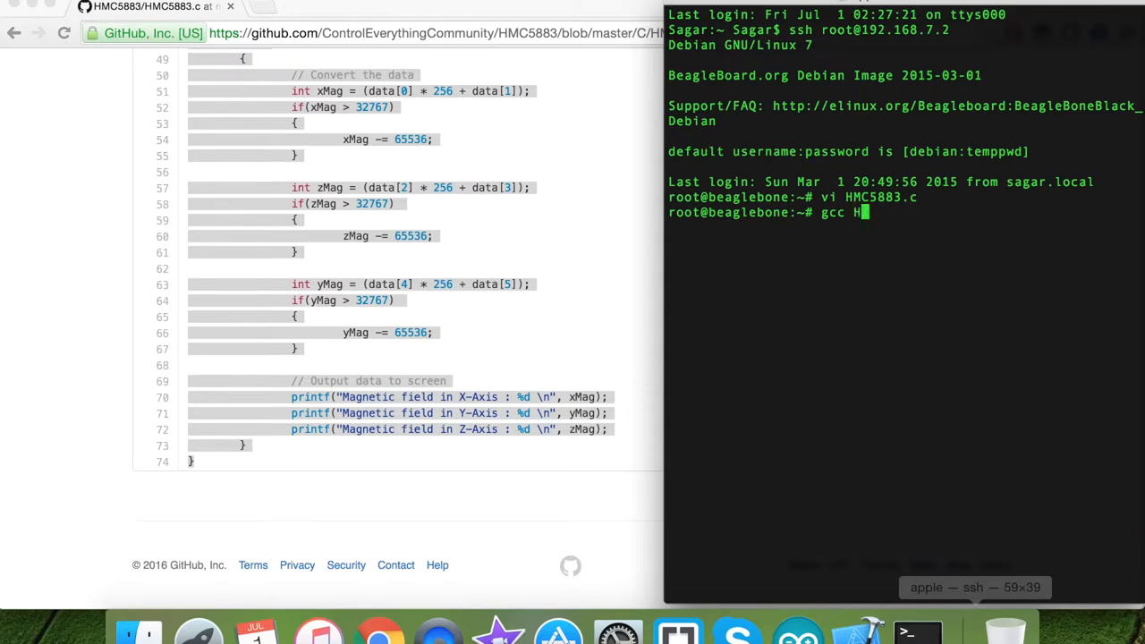
text(MC5883.c)
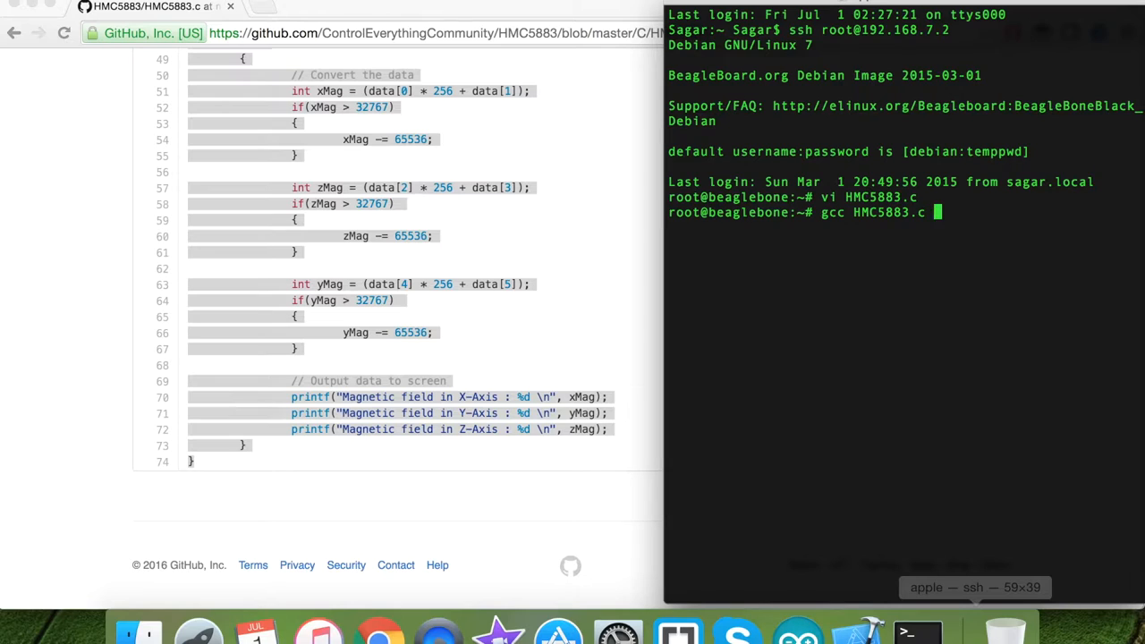
text(-o HMC5883.c)
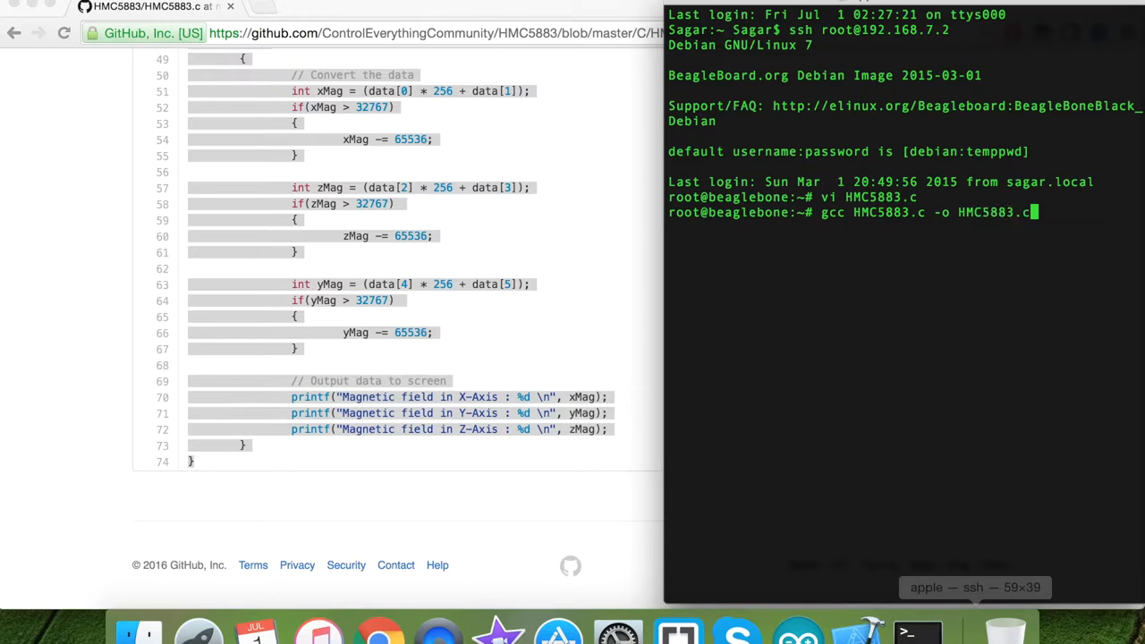
key(BackSpace)
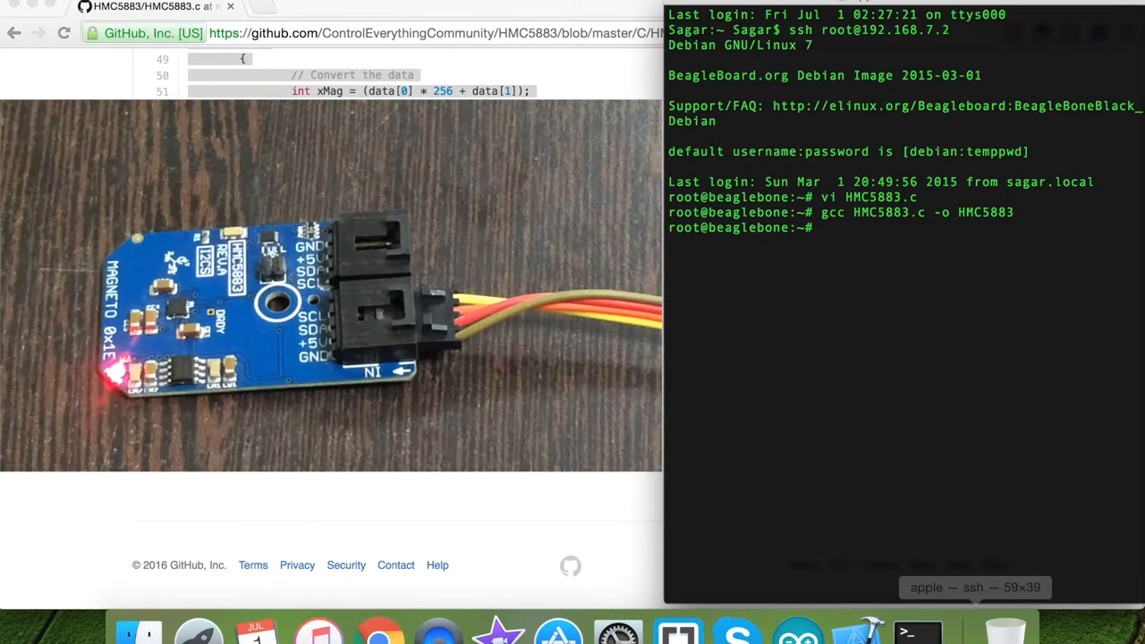
text(./)
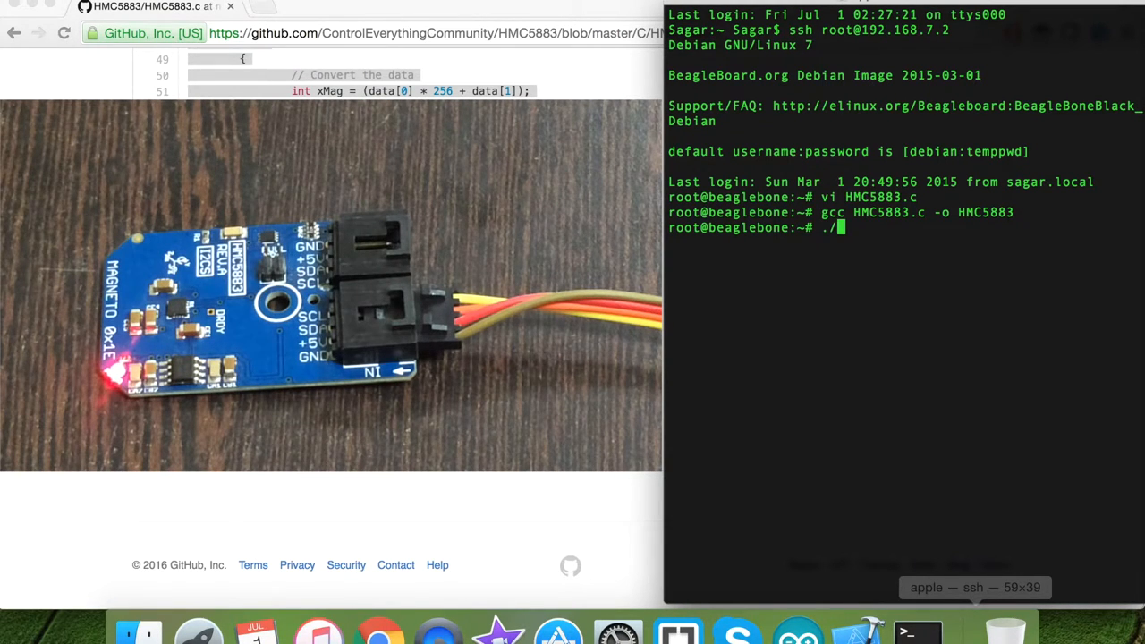
text(HMC5883)
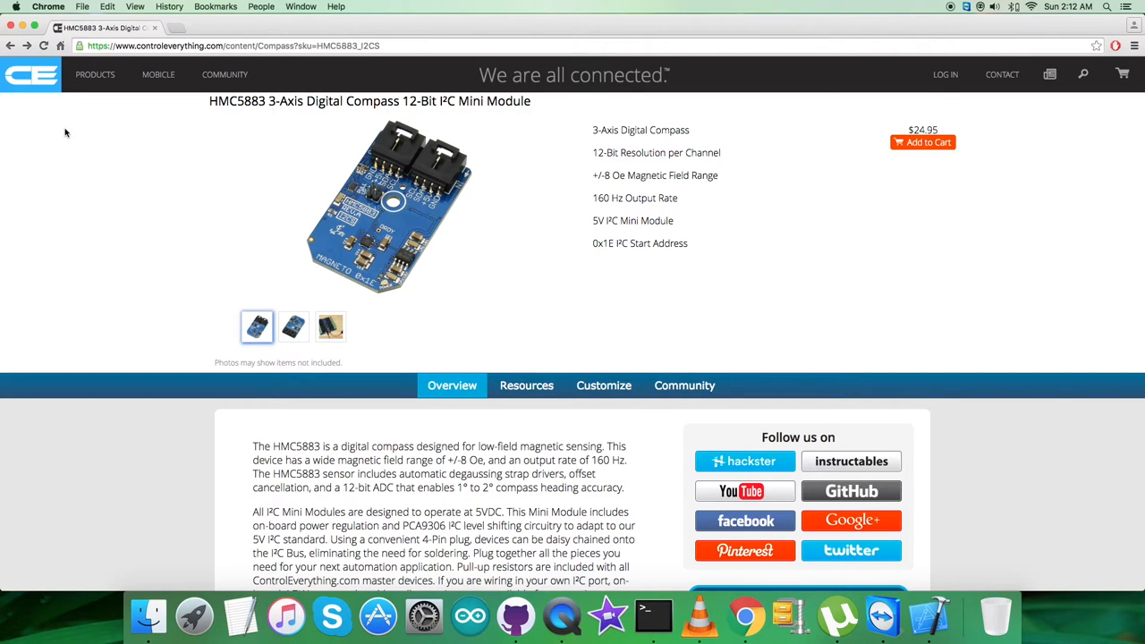
- Show the ControlEverything.com Community forum's topic list
click(224, 75)
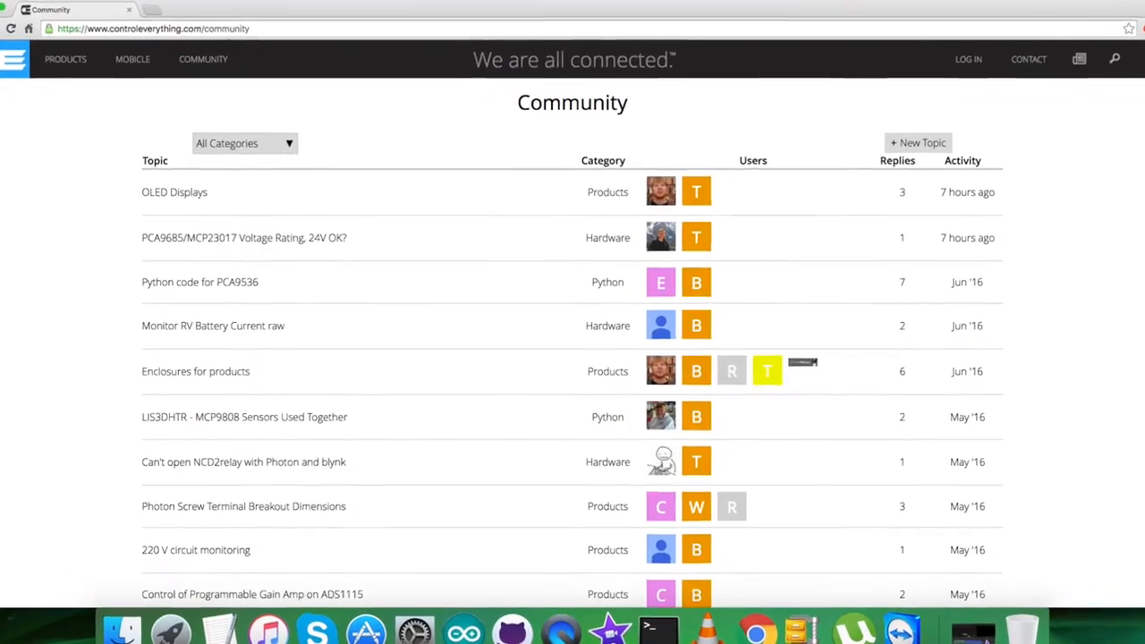